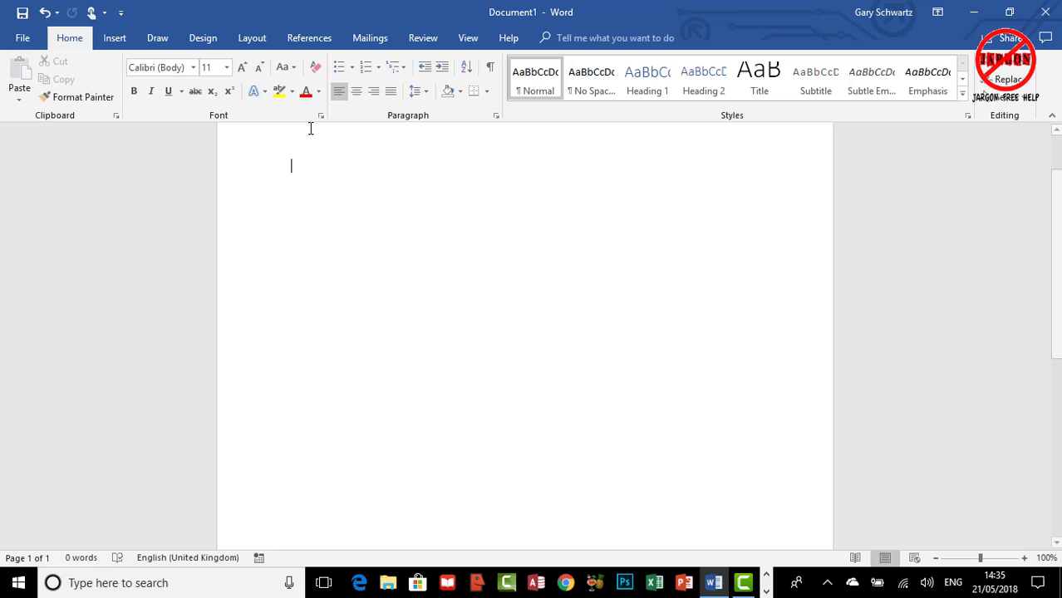
pyautogui.moveTo(347, 181)
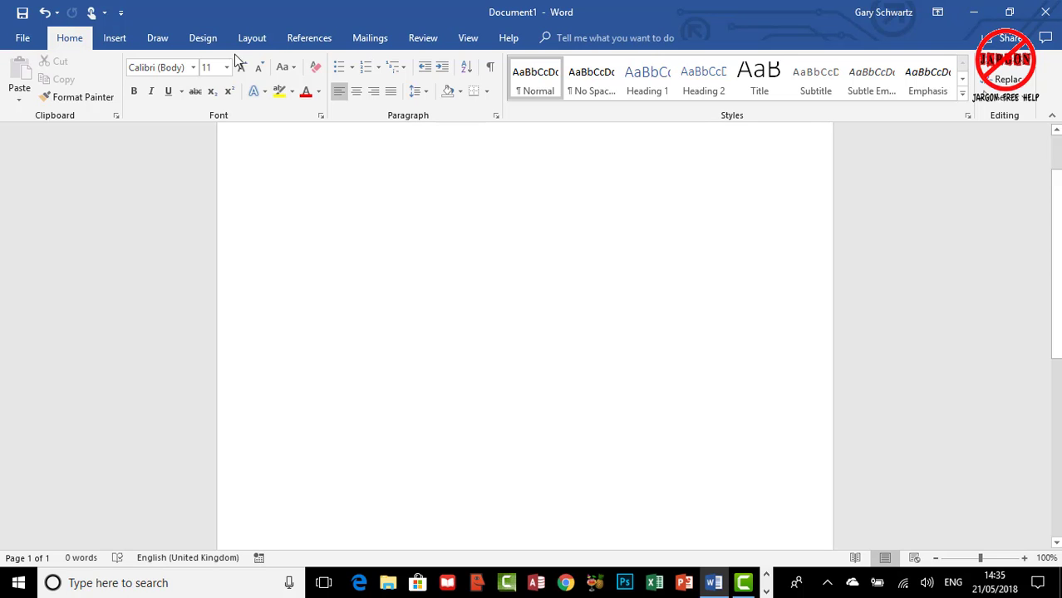
# Insert the wooden pavilion photo CW6A0465 from the Serpentine August 2016 folder into the document
pyautogui.click(114, 37)
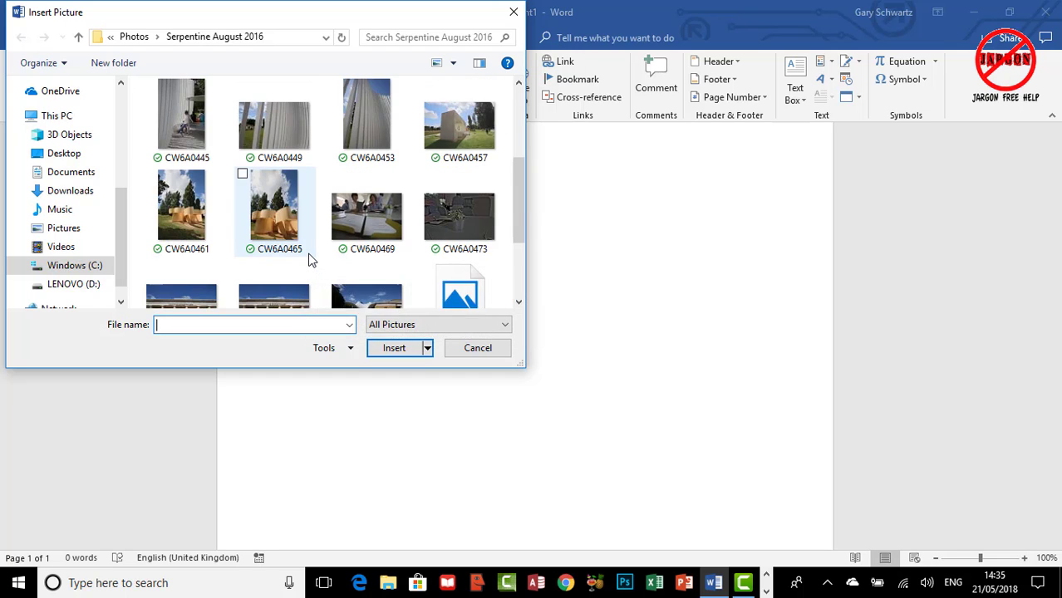
pyautogui.scroll(-3)
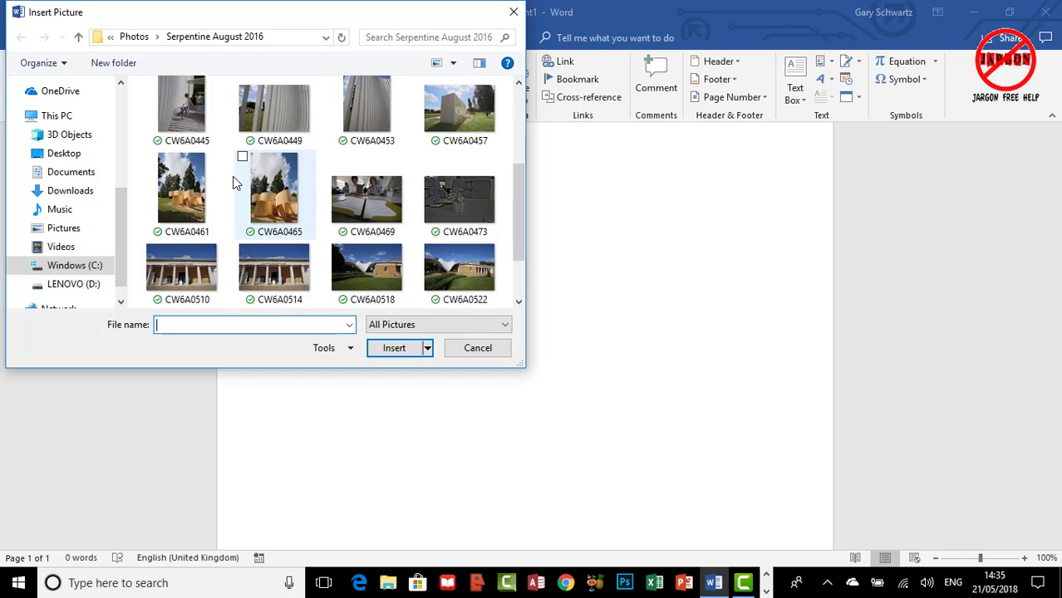
pyautogui.click(275, 192)
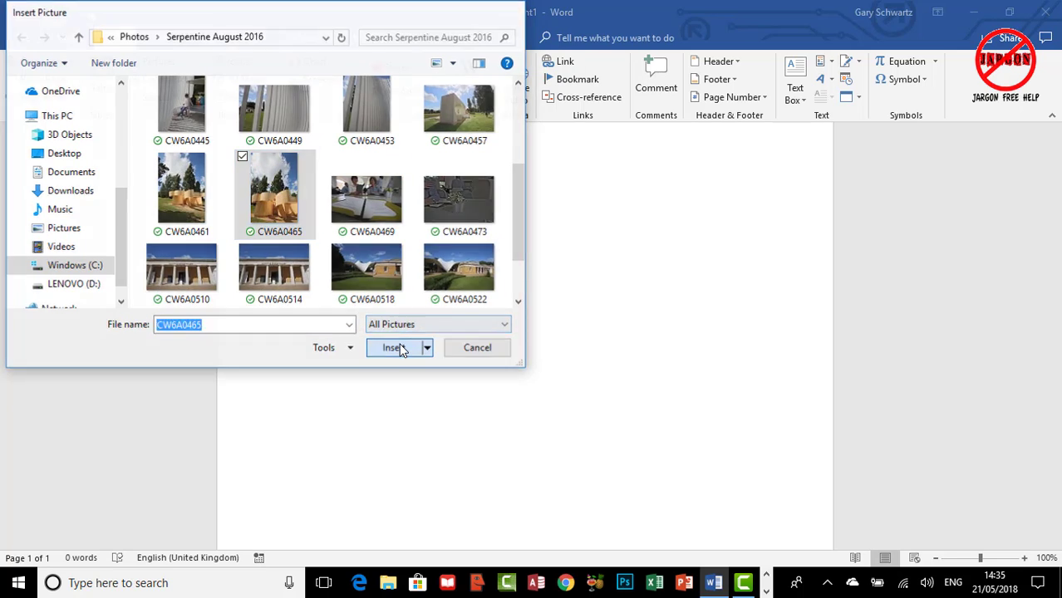
pyautogui.click(389, 347)
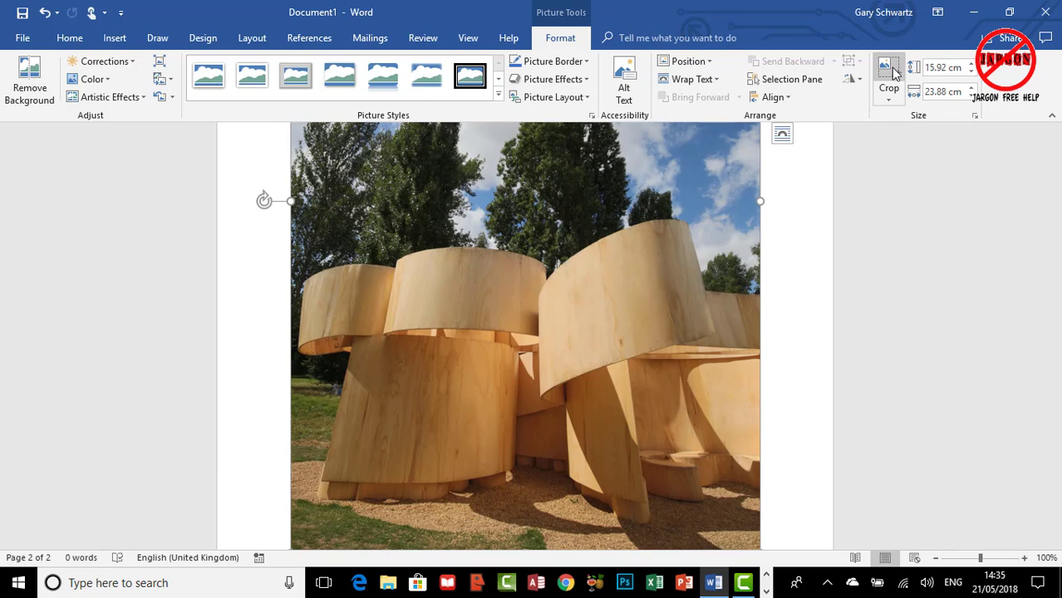
pyautogui.moveTo(887, 68)
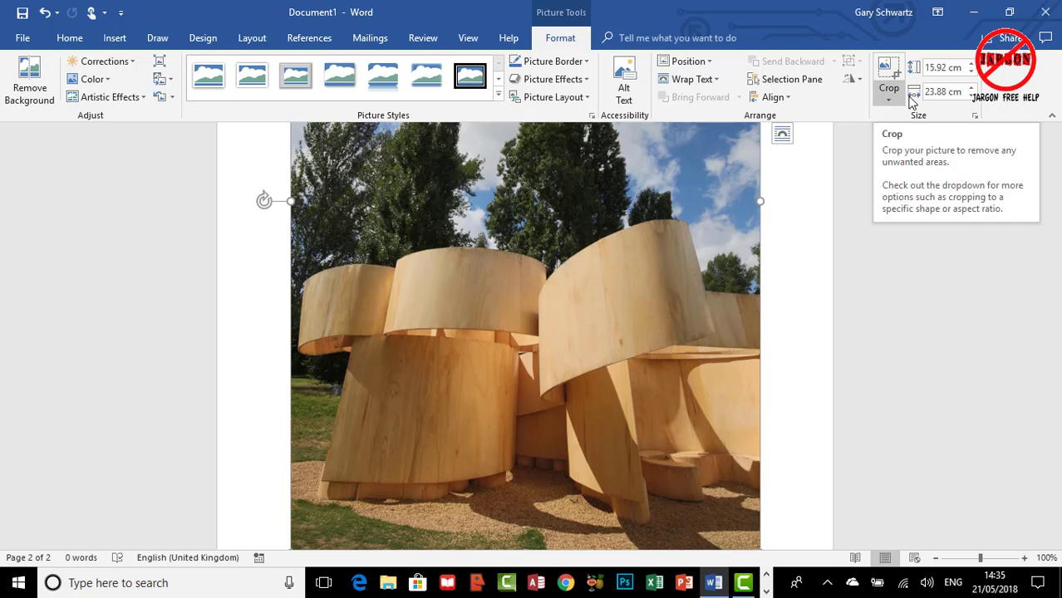
pyautogui.moveTo(506, 203)
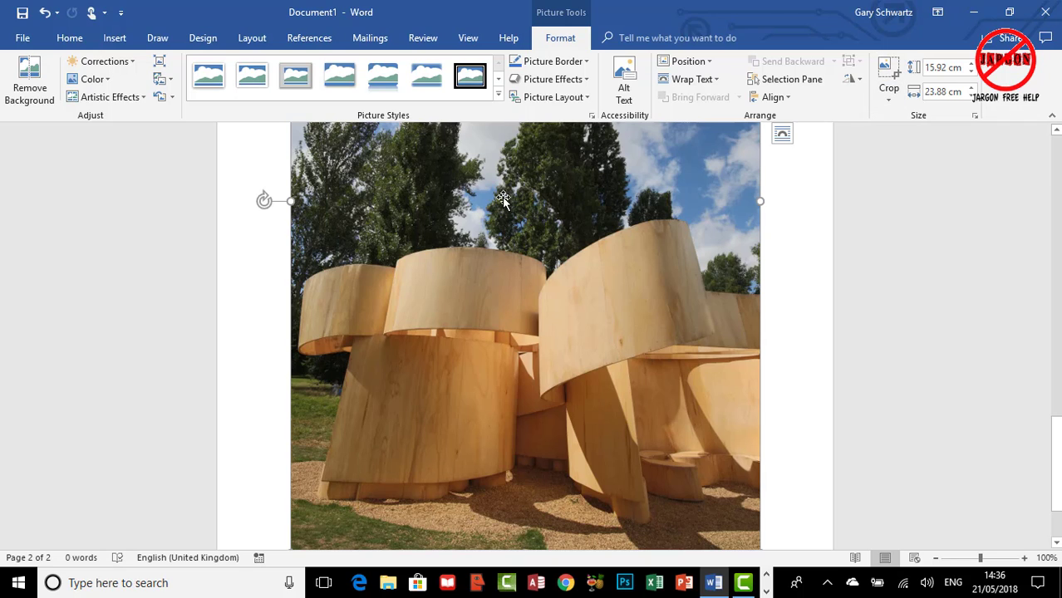
pyautogui.moveTo(502, 195)
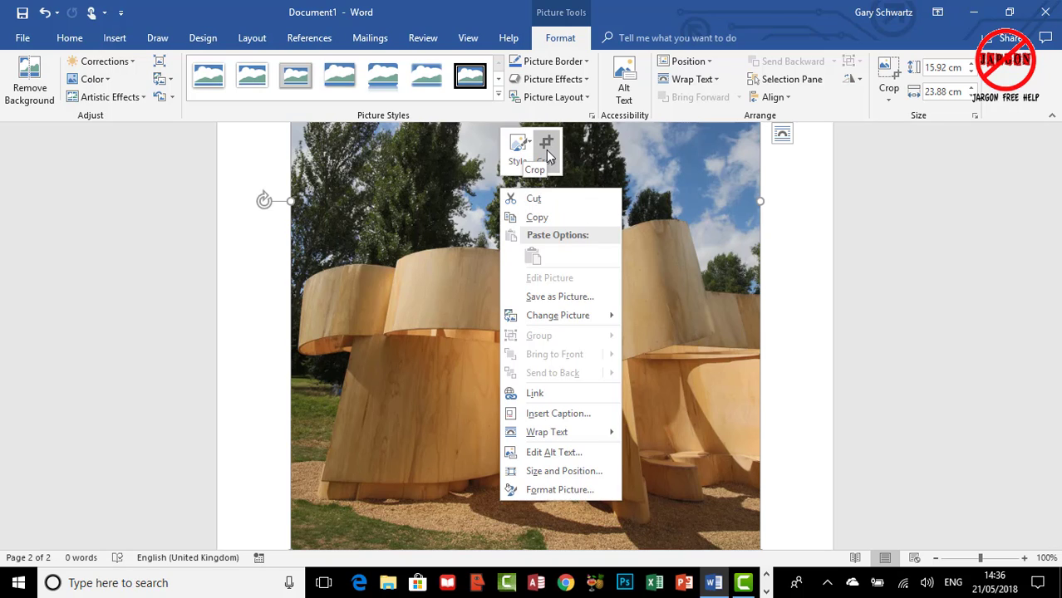
pyautogui.moveTo(566, 239)
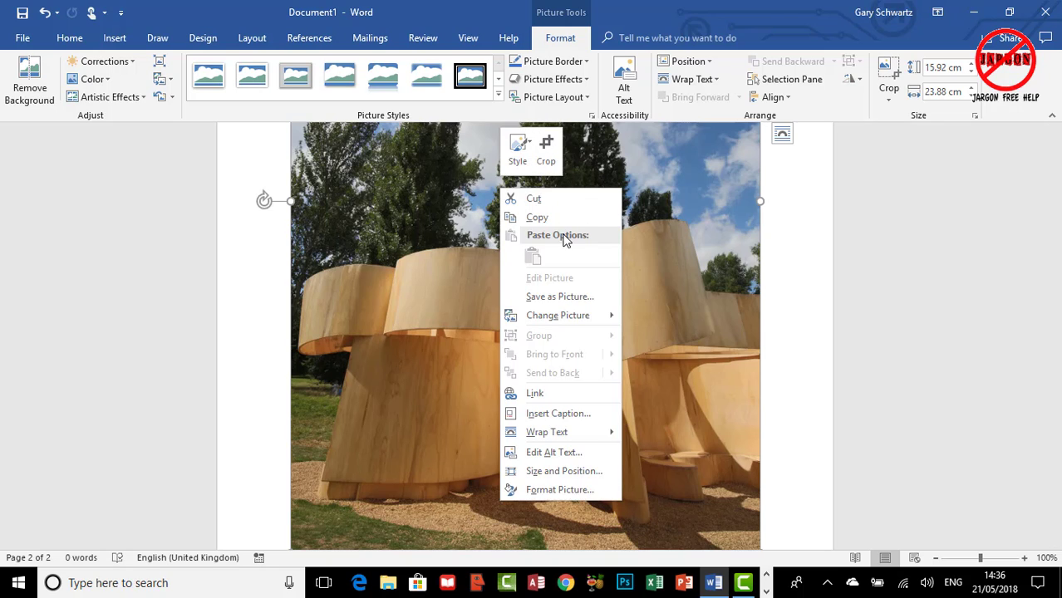
pyautogui.moveTo(547, 143)
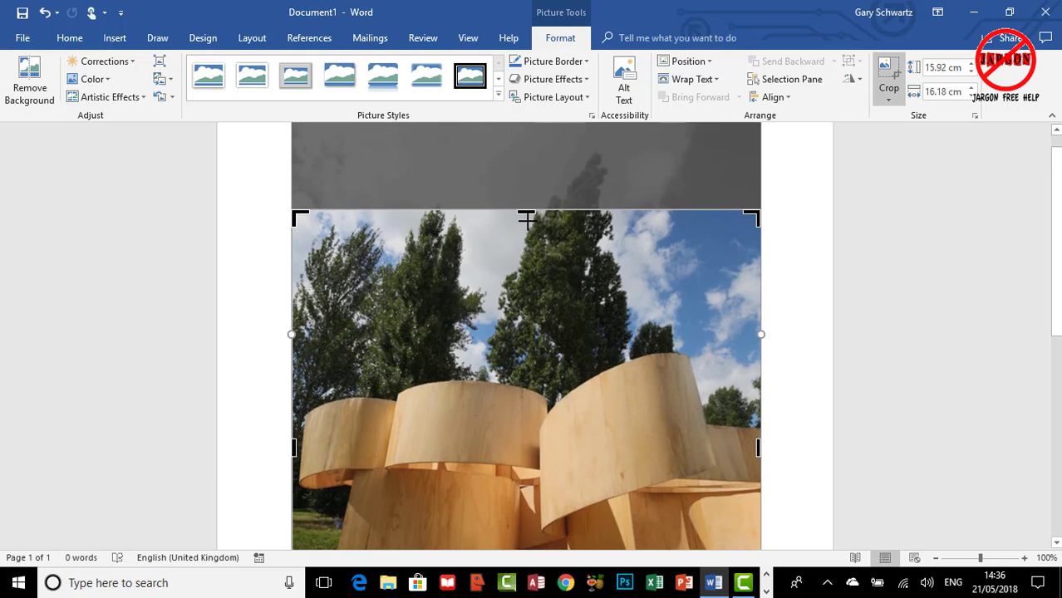
# Drag the top crop handle down to trim the sky and treetops off the photo
pyautogui.moveTo(527, 219); pyautogui.dragTo(527, 203)
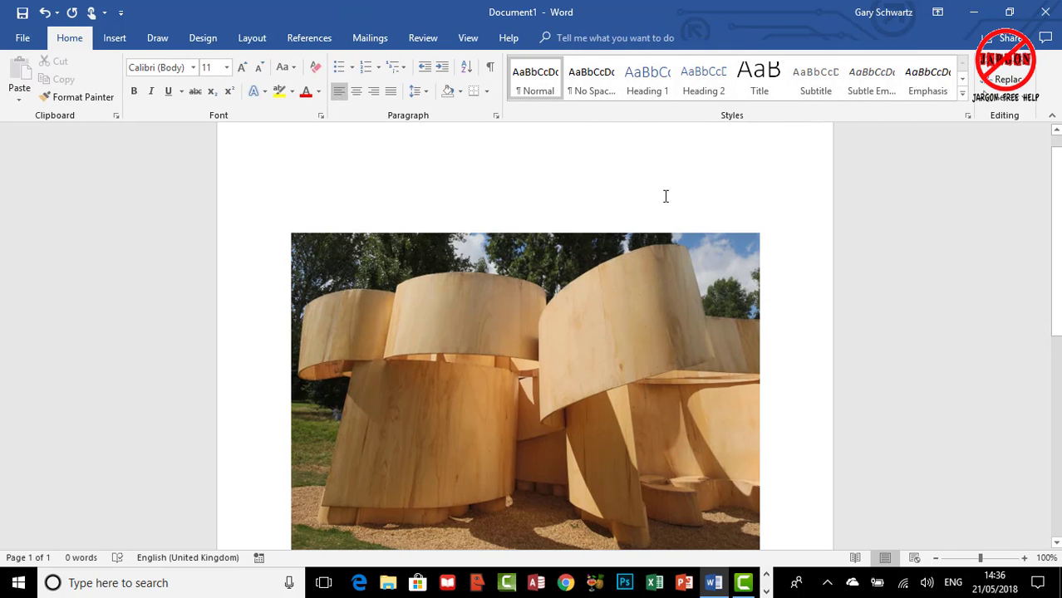
pyautogui.moveTo(645, 273)
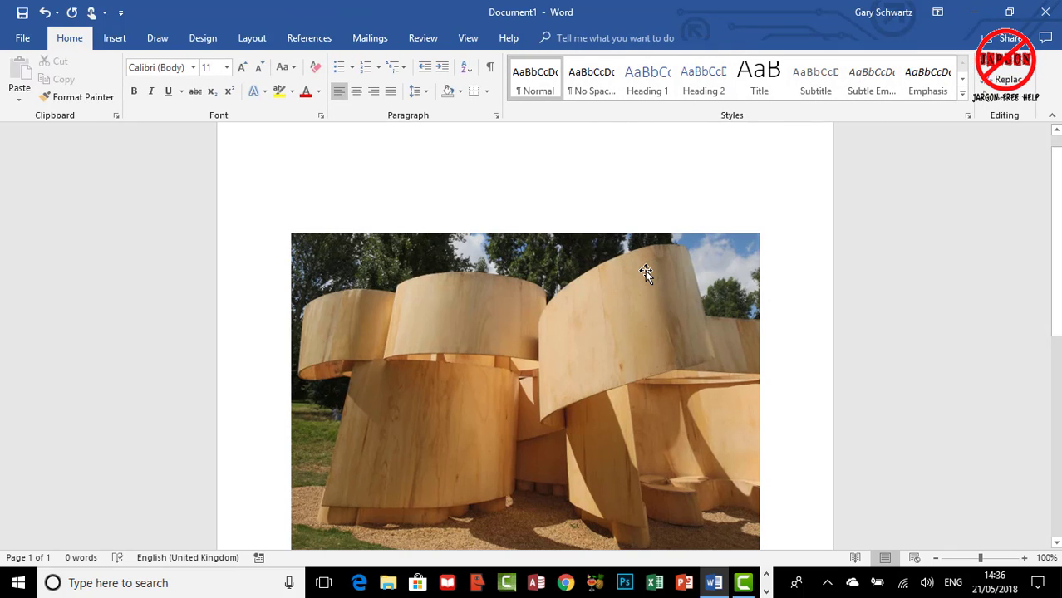
# Recrop the photo to show slightly more treetop above the structure and apply it
pyautogui.click(647, 273)
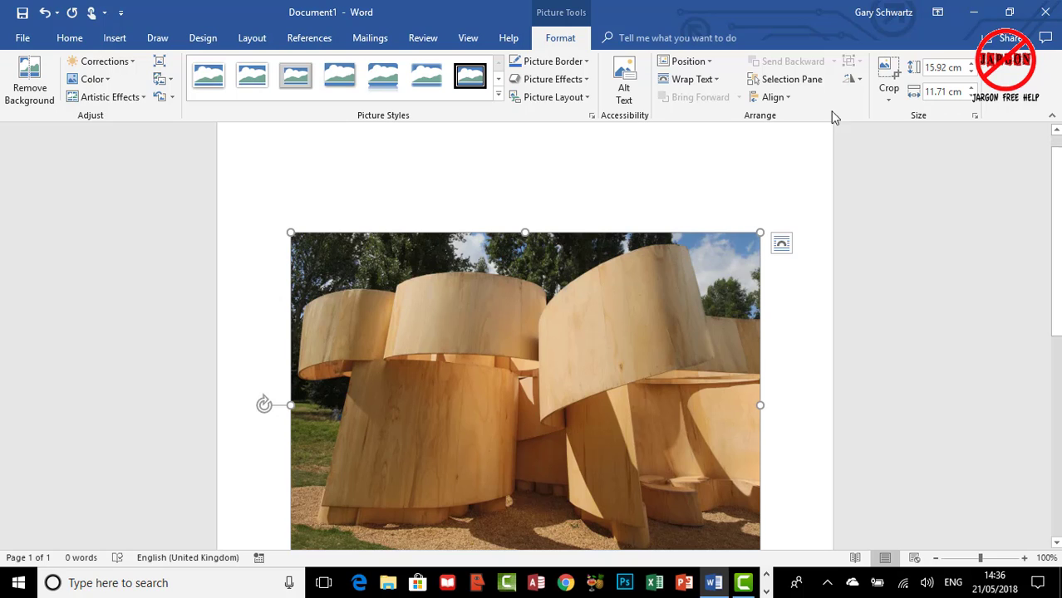
pyautogui.moveTo(888, 70)
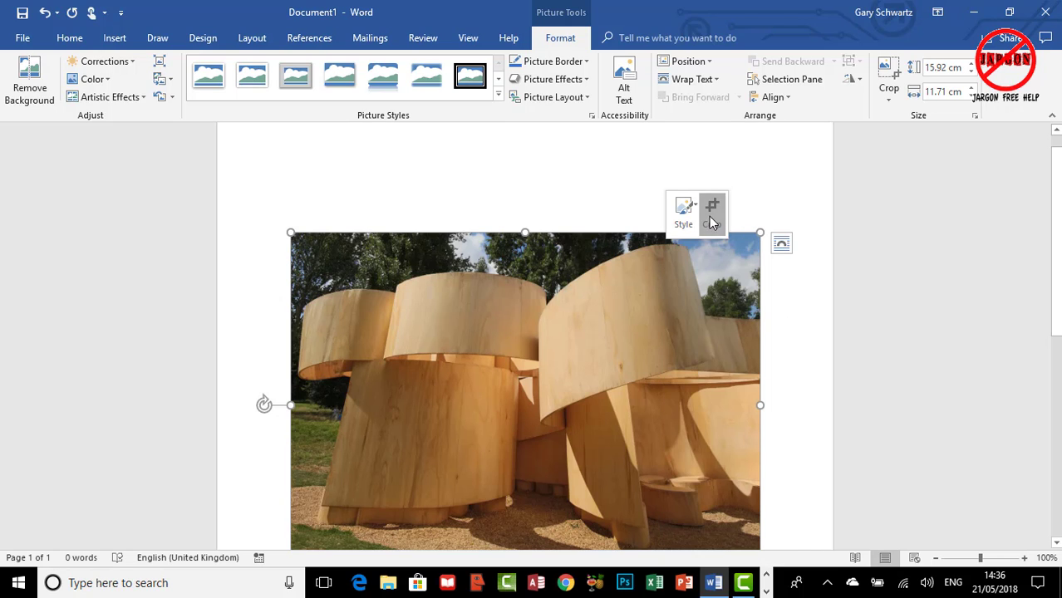
pyautogui.click(888, 69)
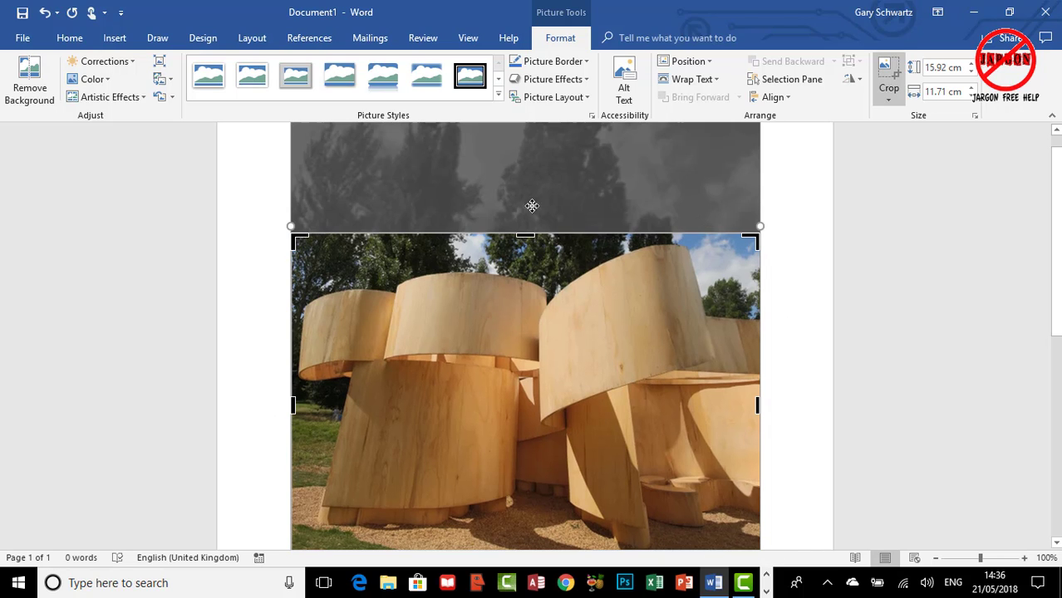
pyautogui.moveTo(525, 236)
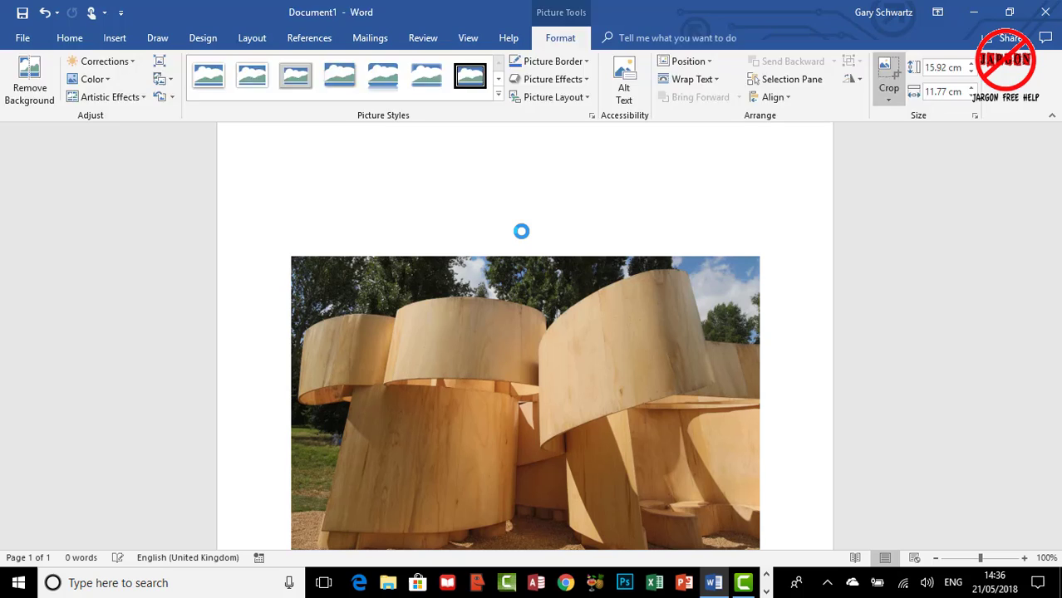
pyautogui.click(68, 36)
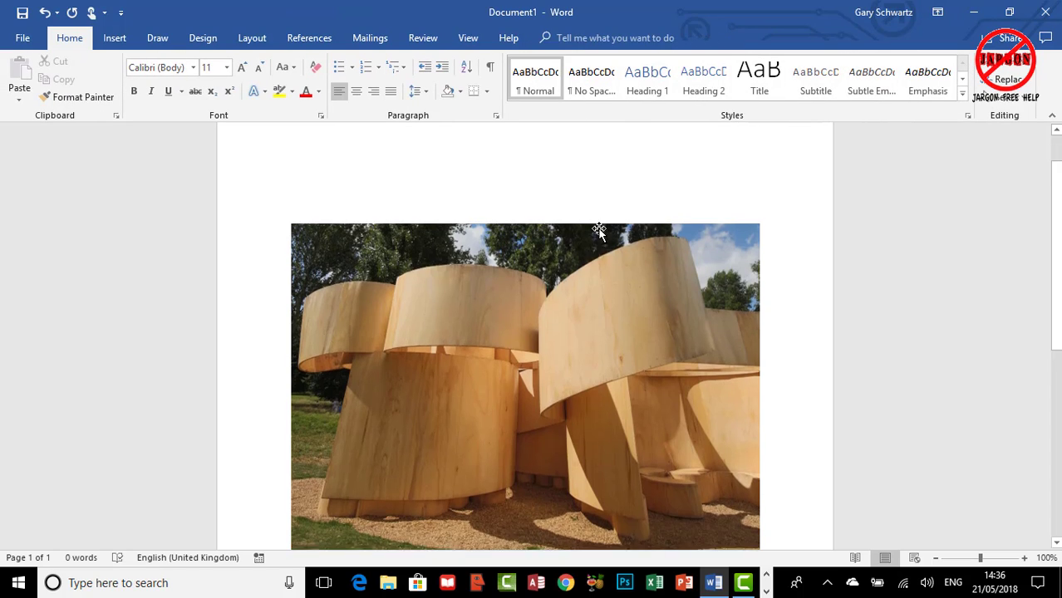
# Select the cropped pavilion photo and show its Picture Tools Format options
pyautogui.scroll(-3)
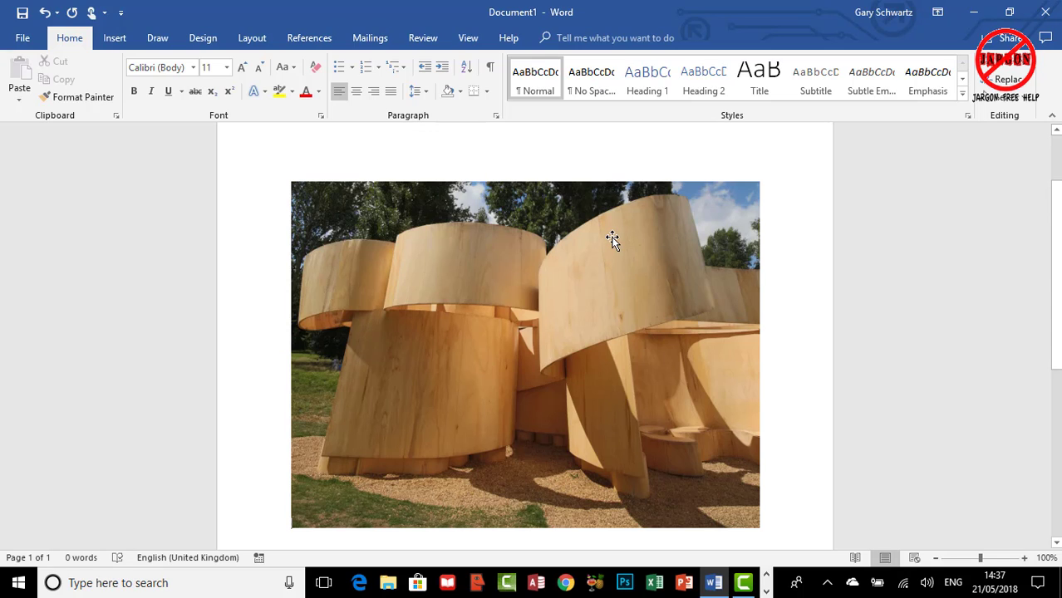
pyautogui.click(613, 243)
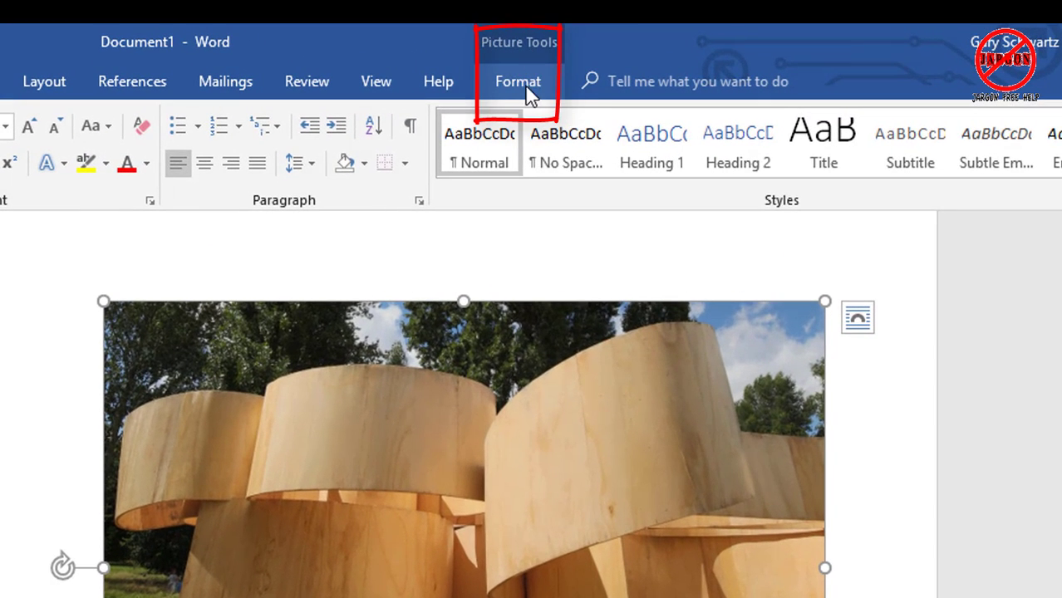
pyautogui.click(519, 80)
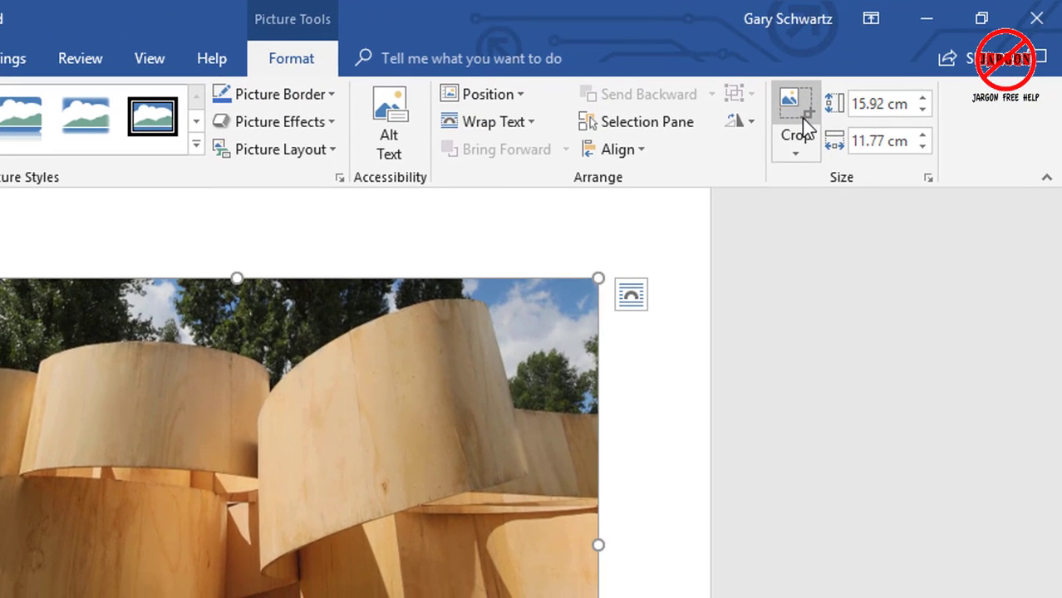
pyautogui.moveTo(806, 142)
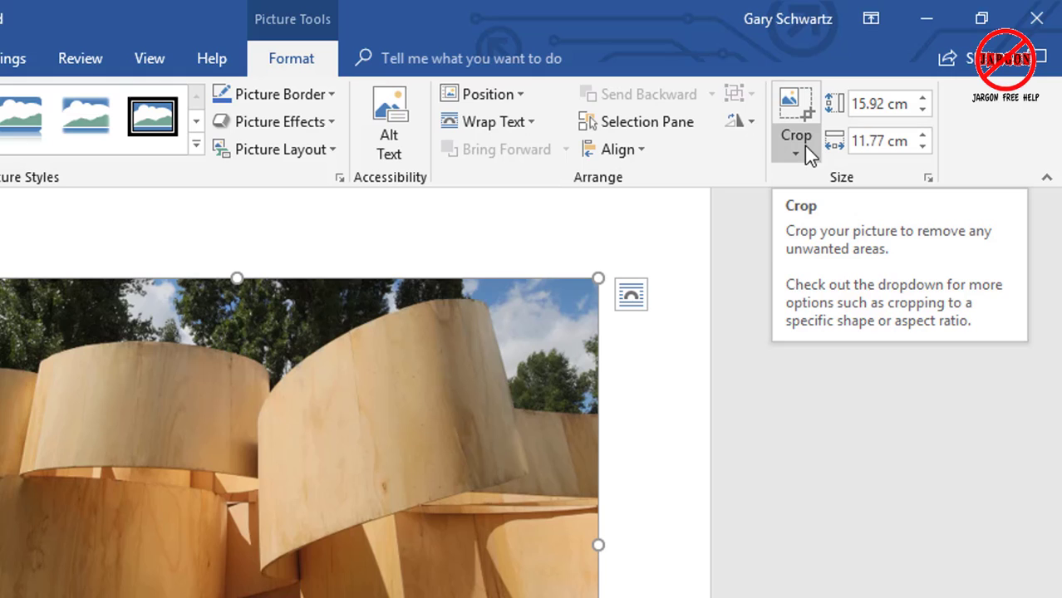
pyautogui.moveTo(796, 157)
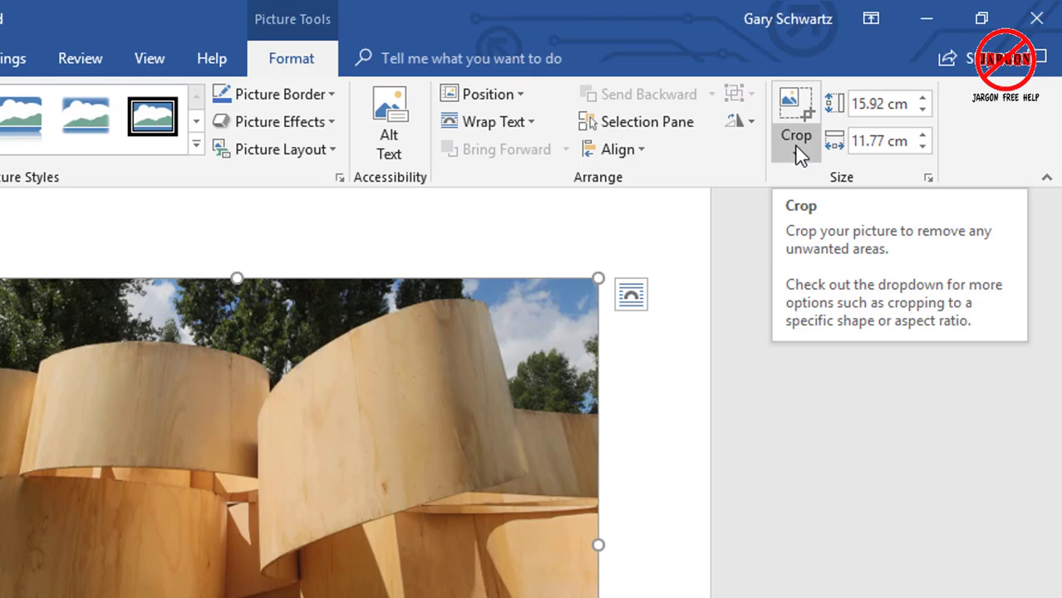
# Try Crop to Shape on the photo with a triangle, then a teardrop shape
pyautogui.click(795, 146)
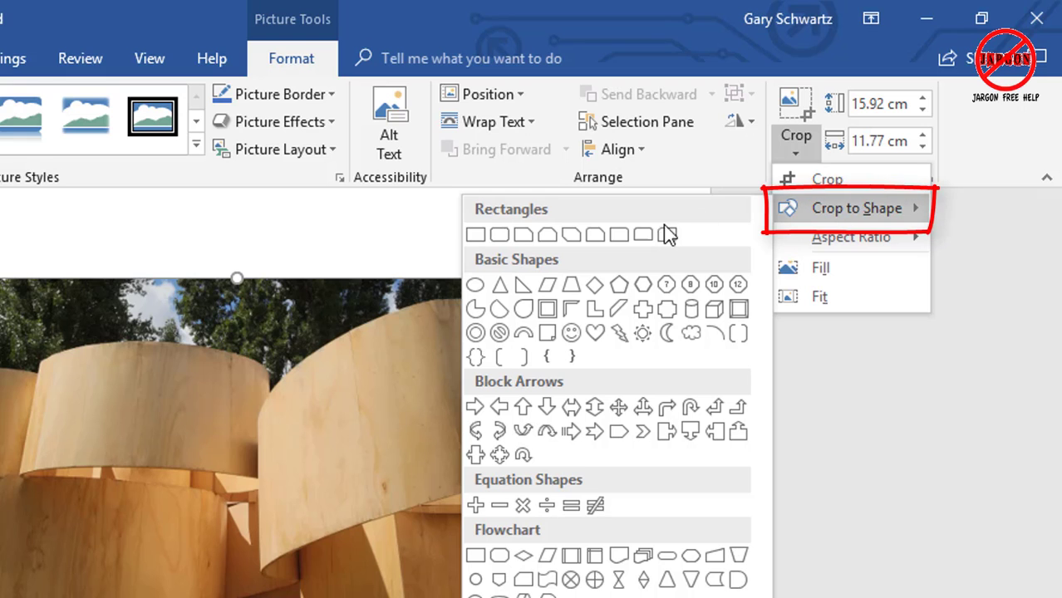
pyautogui.moveTo(500, 286)
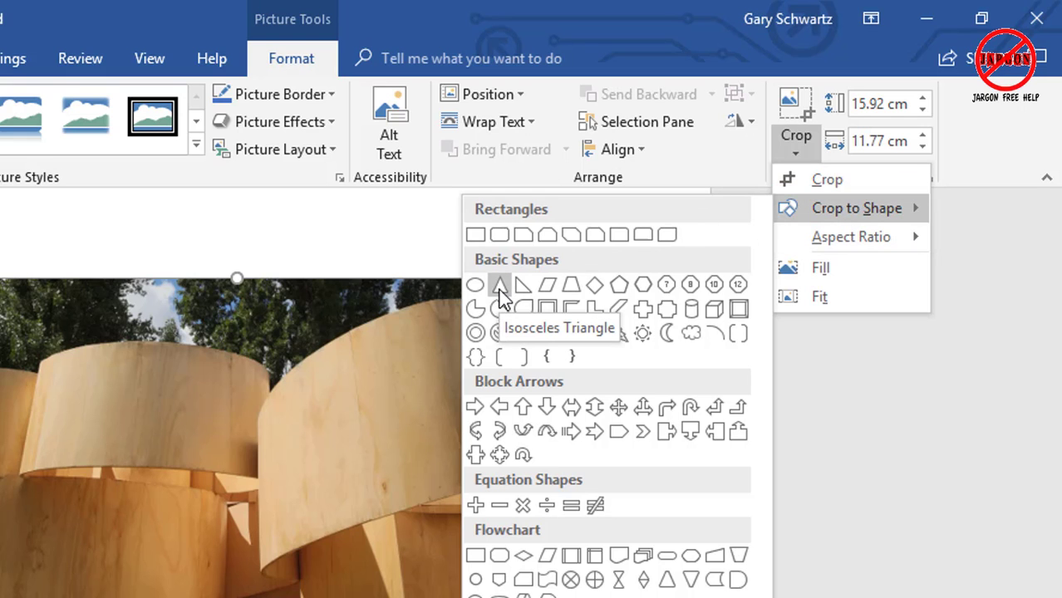
pyautogui.click(500, 286)
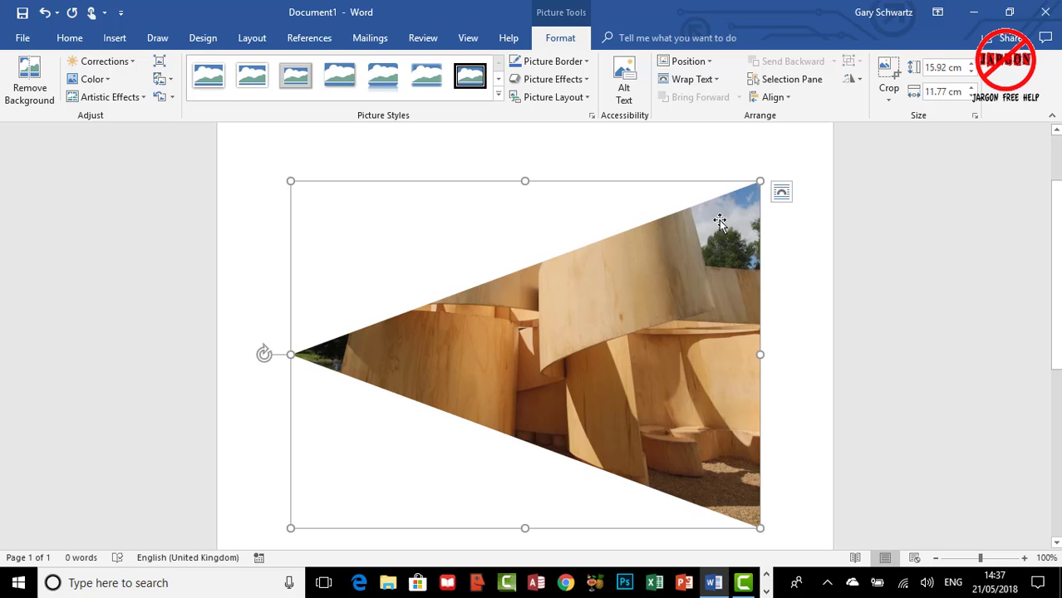
pyautogui.moveTo(713, 260)
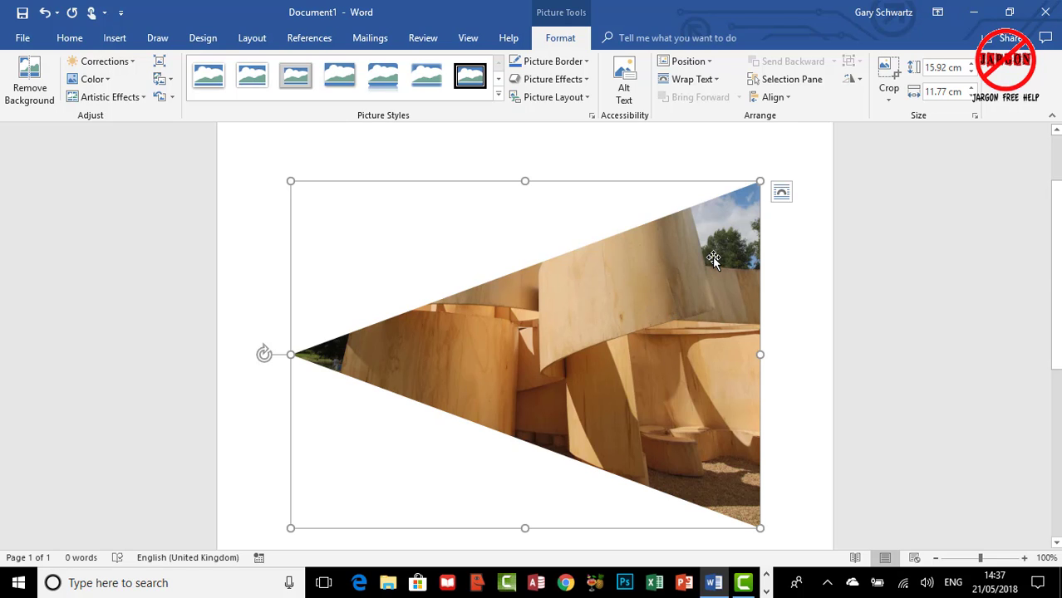
pyautogui.click(888, 86)
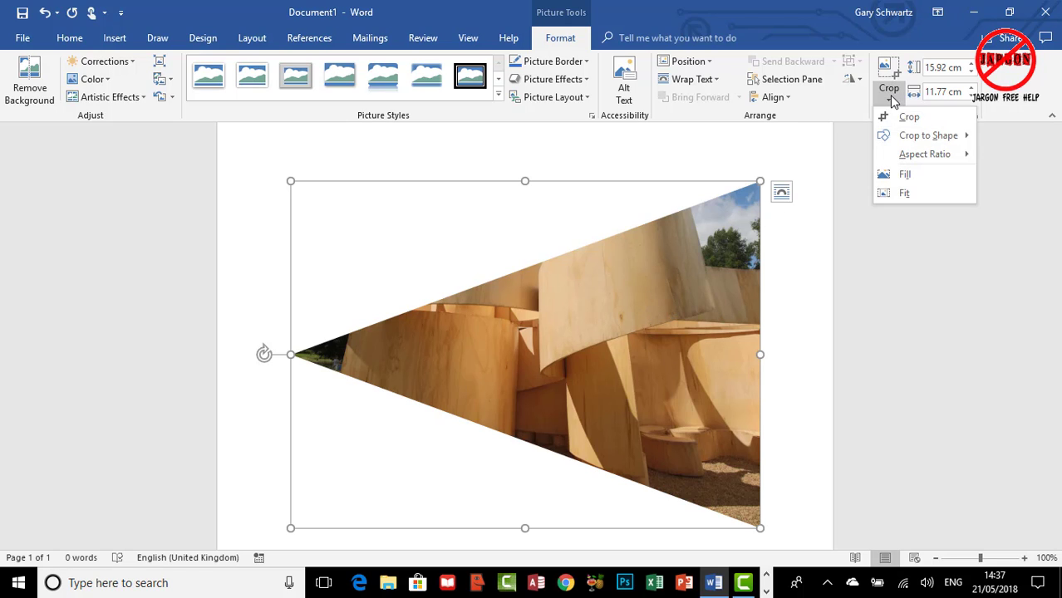
pyautogui.click(928, 135)
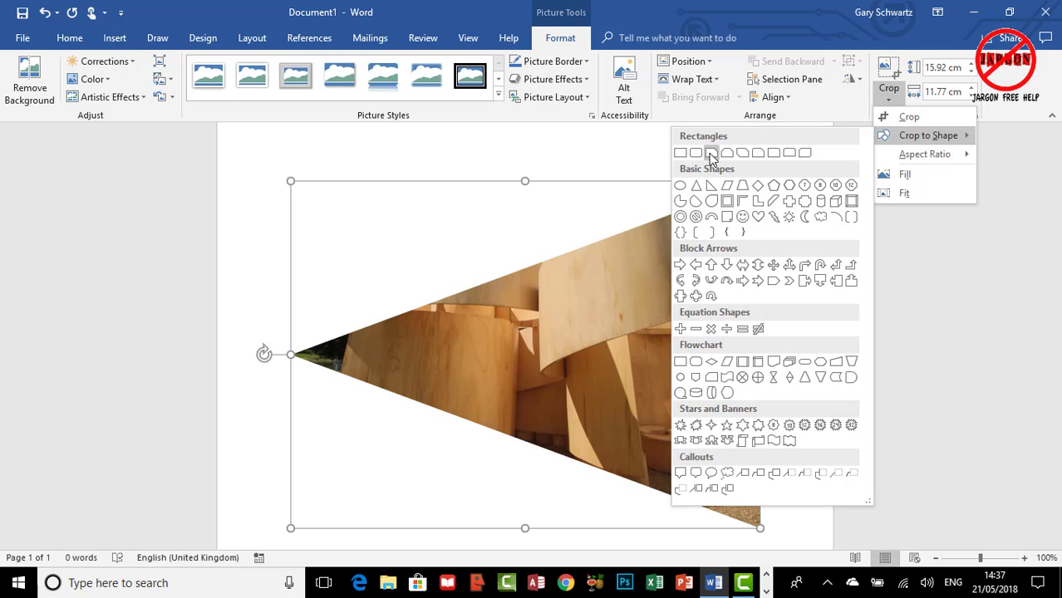
pyautogui.moveTo(698, 203)
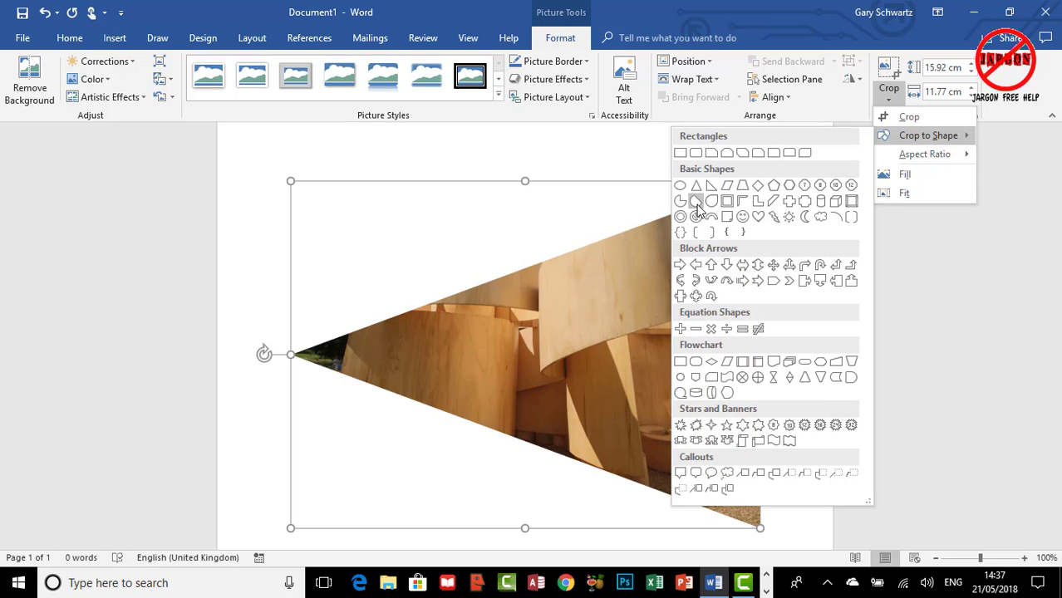
pyautogui.click(697, 201)
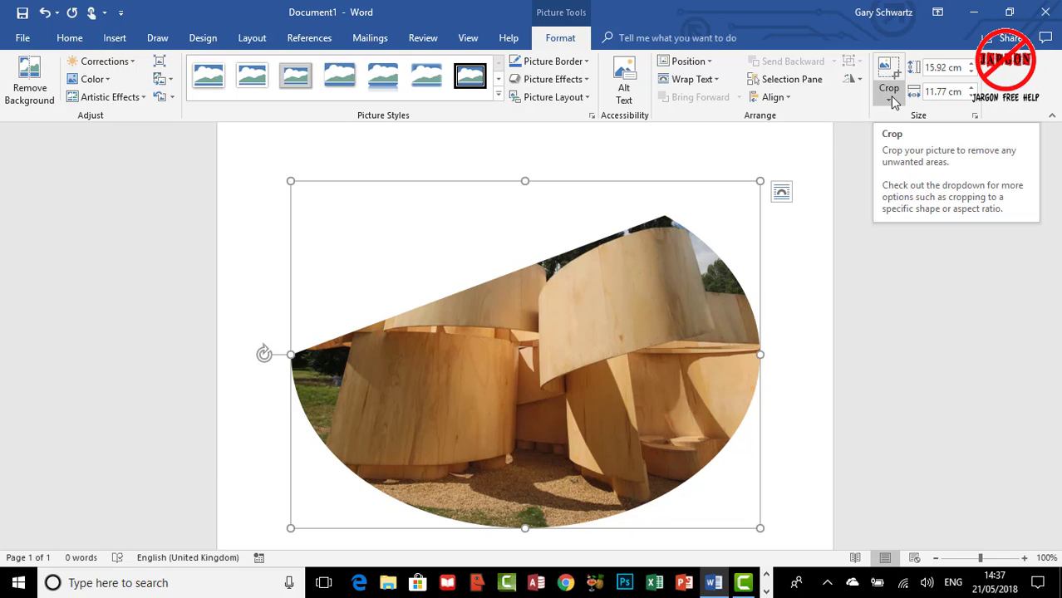
# Browse the crop-shape gallery again and return the photo to a plain square-cornered rectangle
pyautogui.click(891, 100)
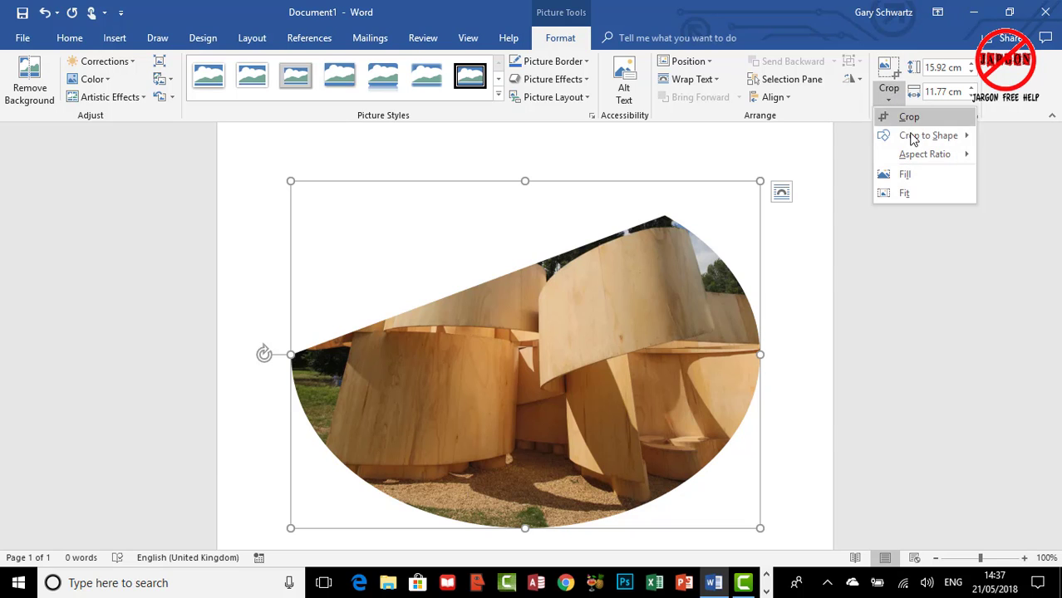
pyautogui.click(931, 136)
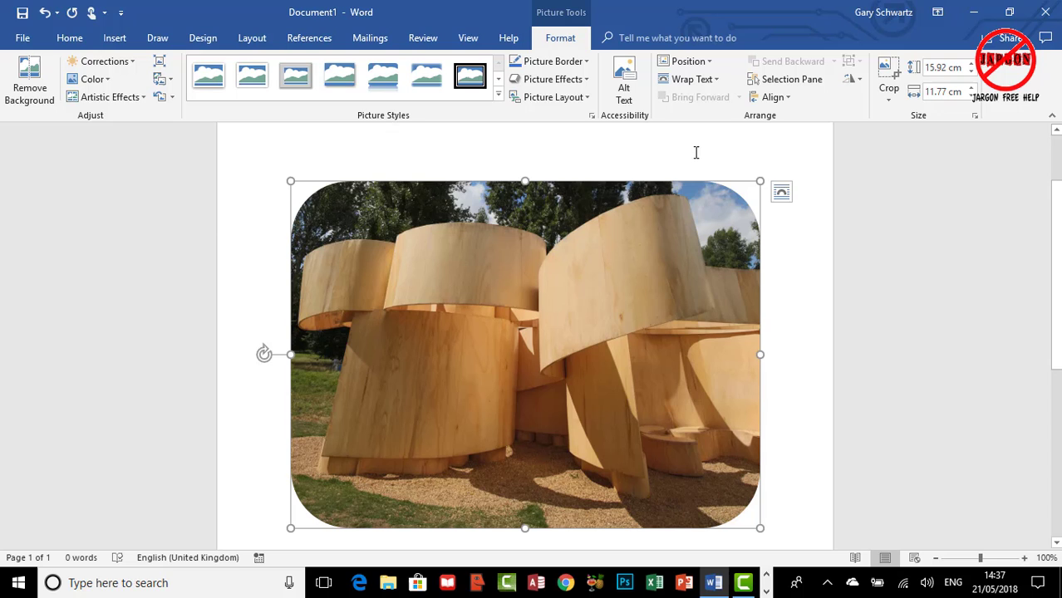
pyautogui.click(887, 98)
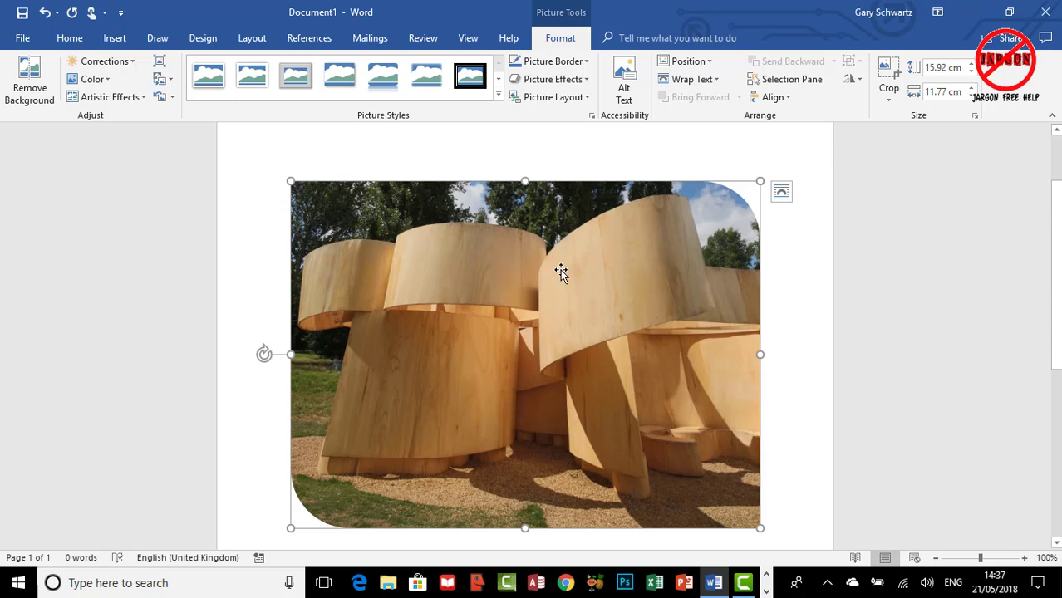
pyautogui.moveTo(349, 442)
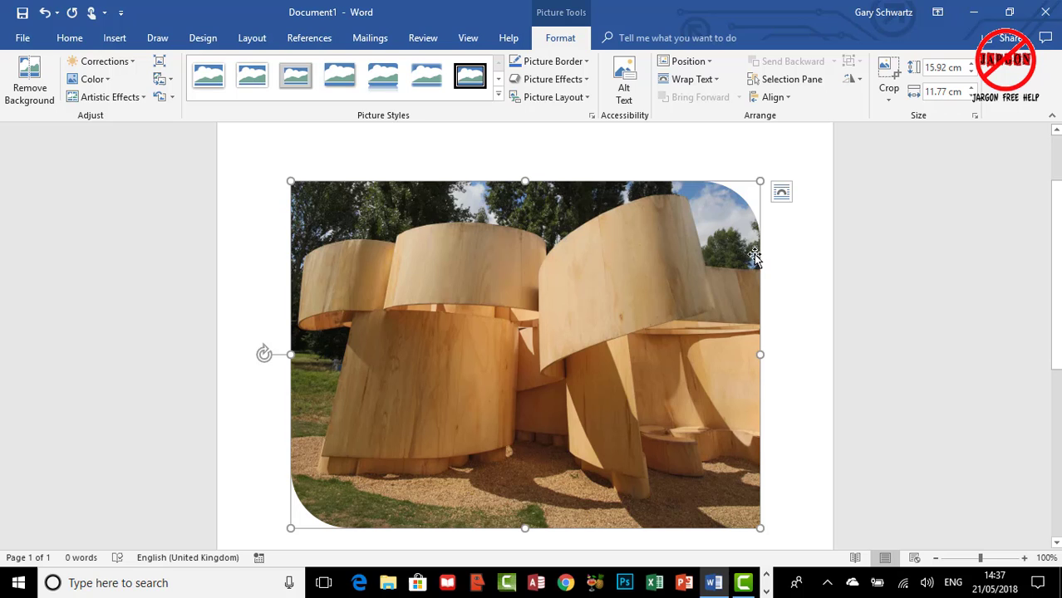
pyautogui.moveTo(650, 240)
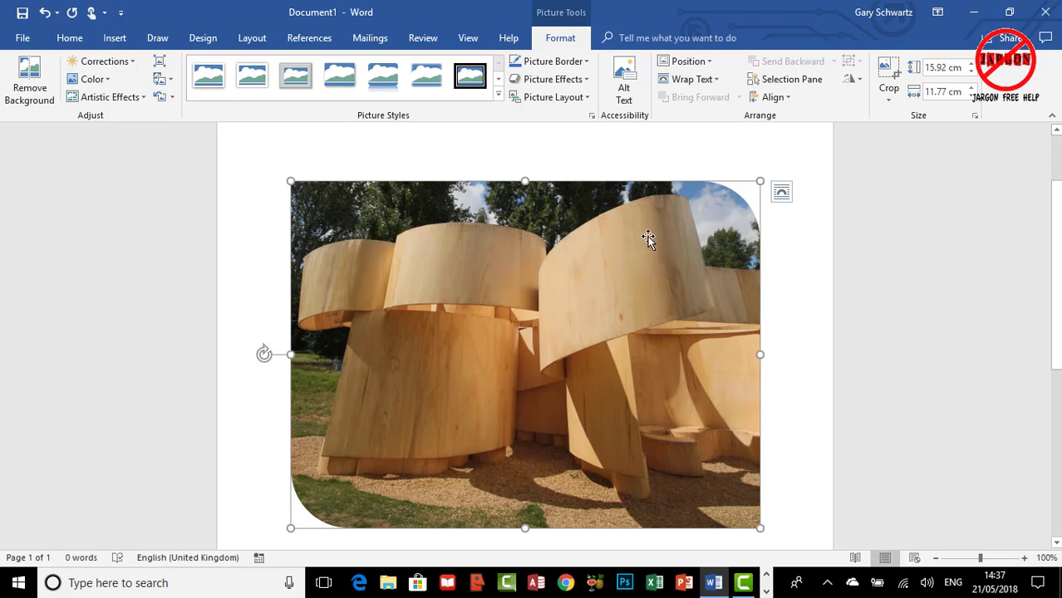
pyautogui.click(886, 86)
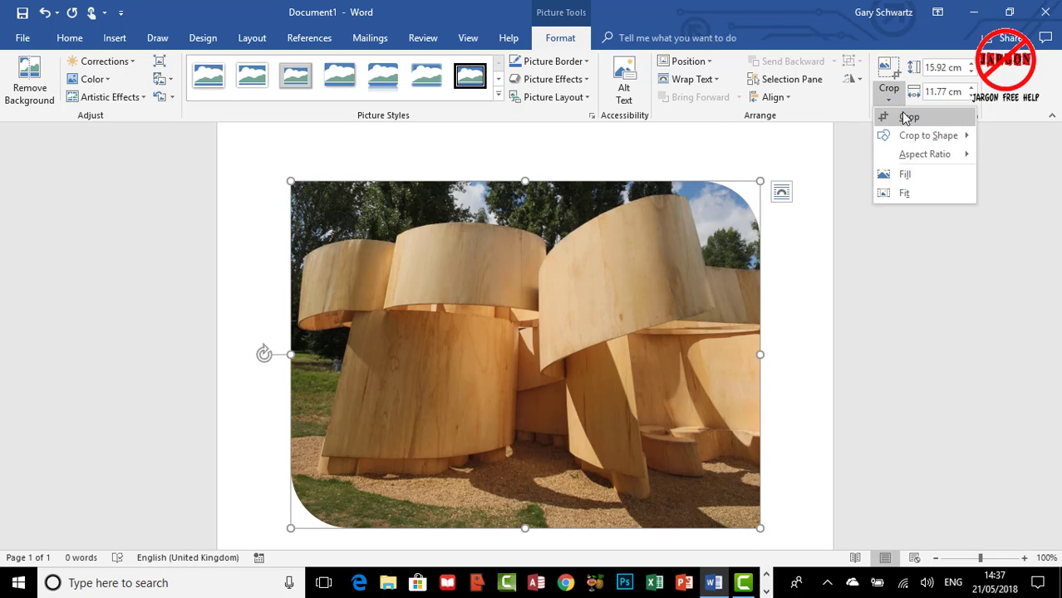
pyautogui.click(927, 136)
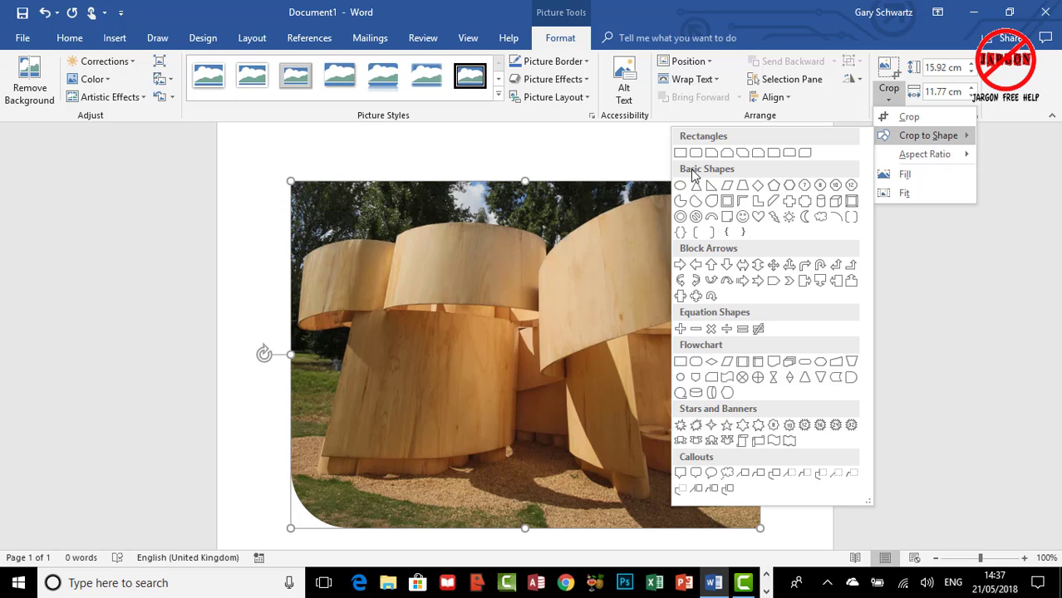
pyautogui.moveTo(680, 153)
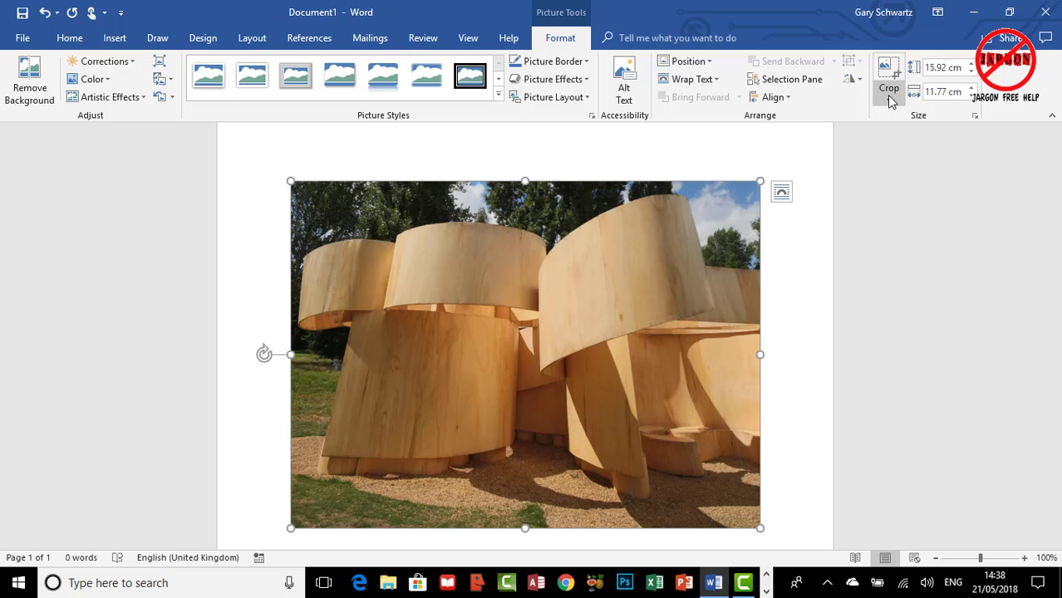
pyautogui.click(887, 99)
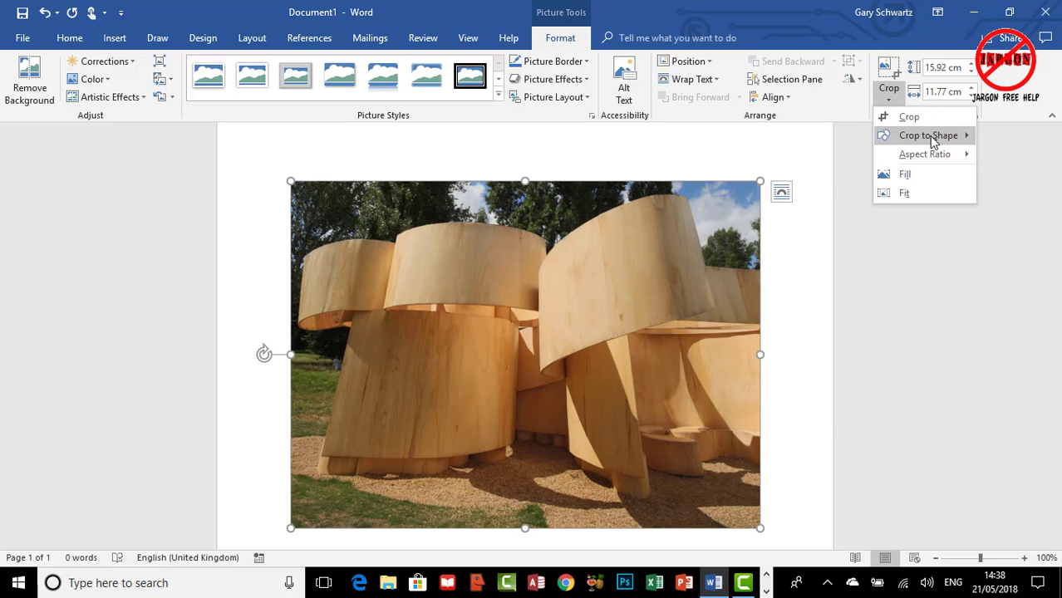
pyautogui.click(927, 134)
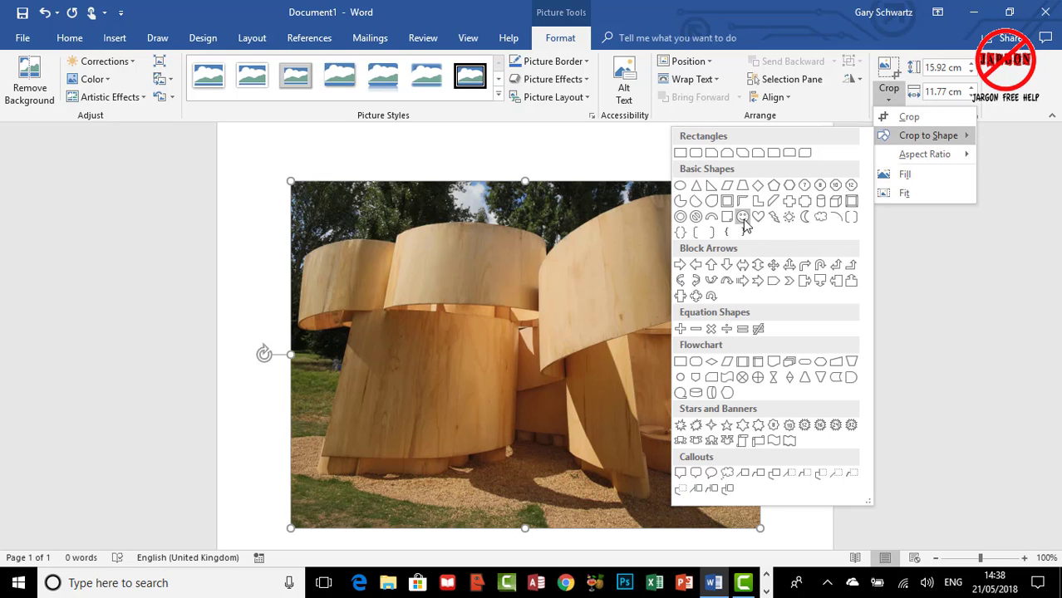
pyautogui.click(742, 217)
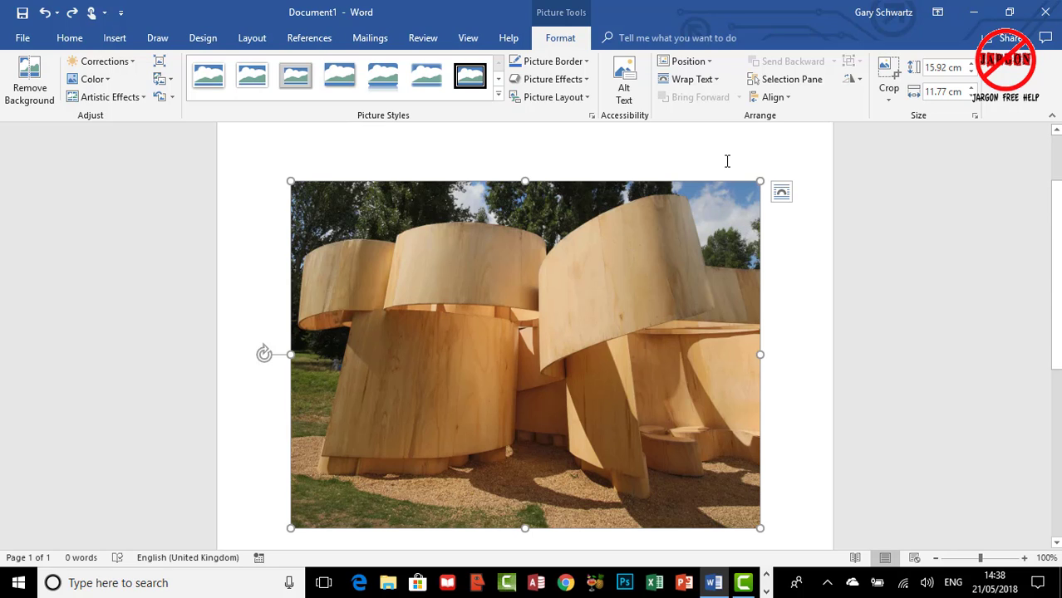
# Crop the photo to the Rounded Rectangle shape for softly curved corners
pyautogui.click(887, 78)
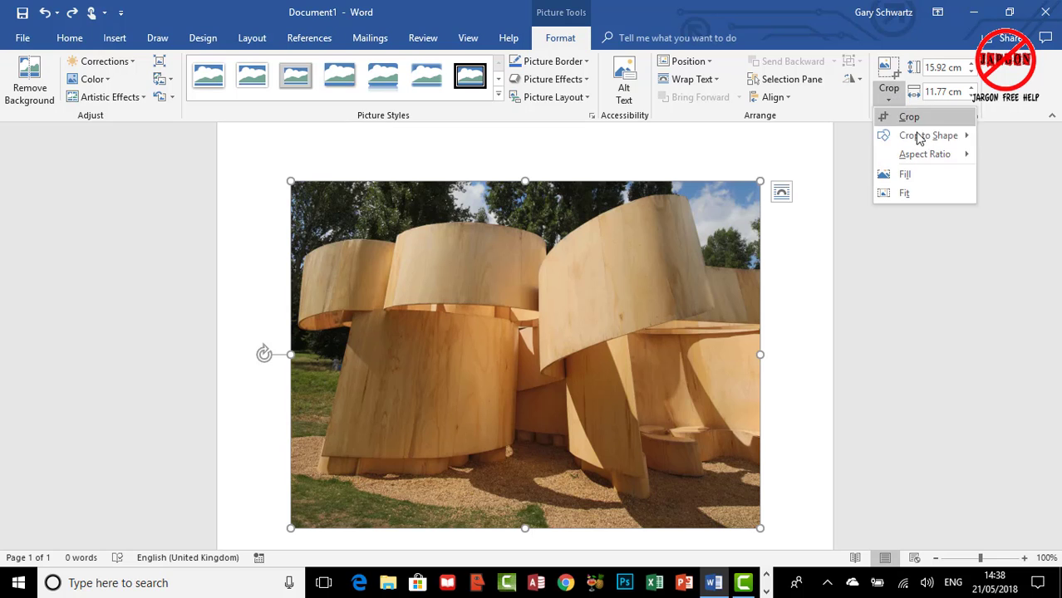
pyautogui.click(928, 134)
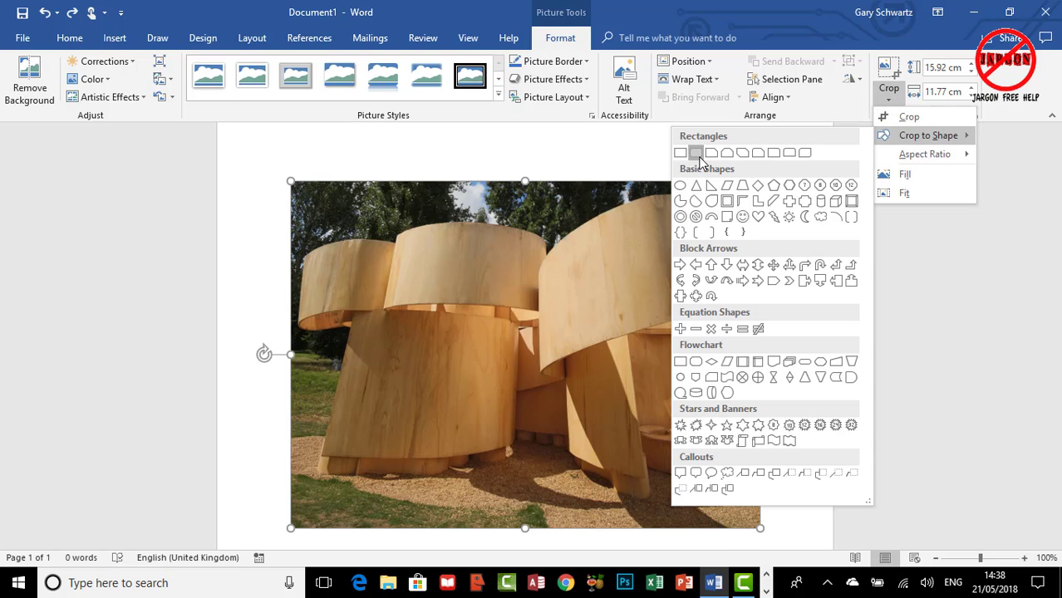
pyautogui.click(698, 153)
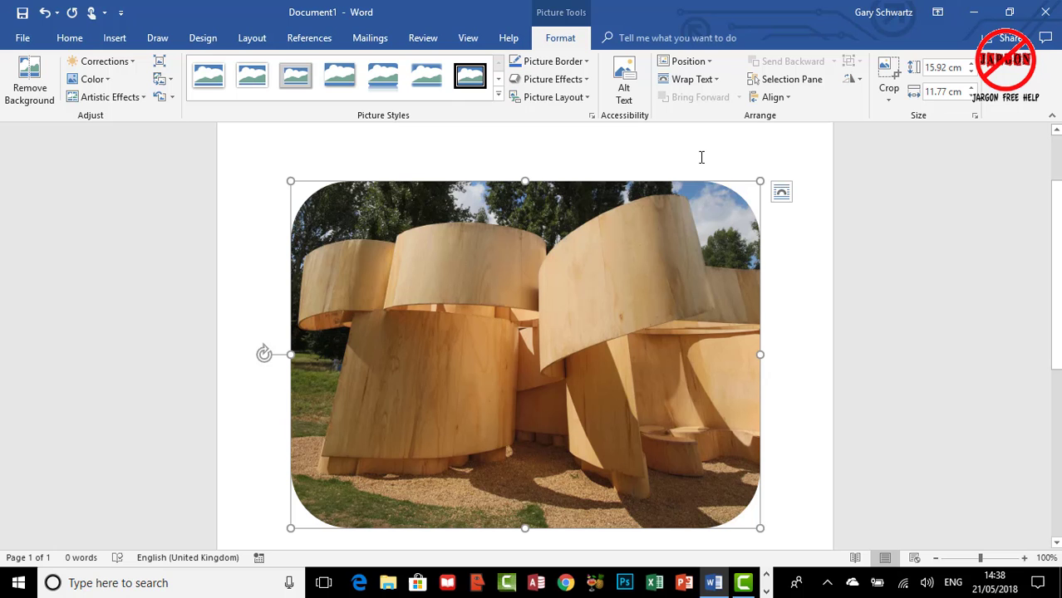
pyautogui.moveTo(857, 111)
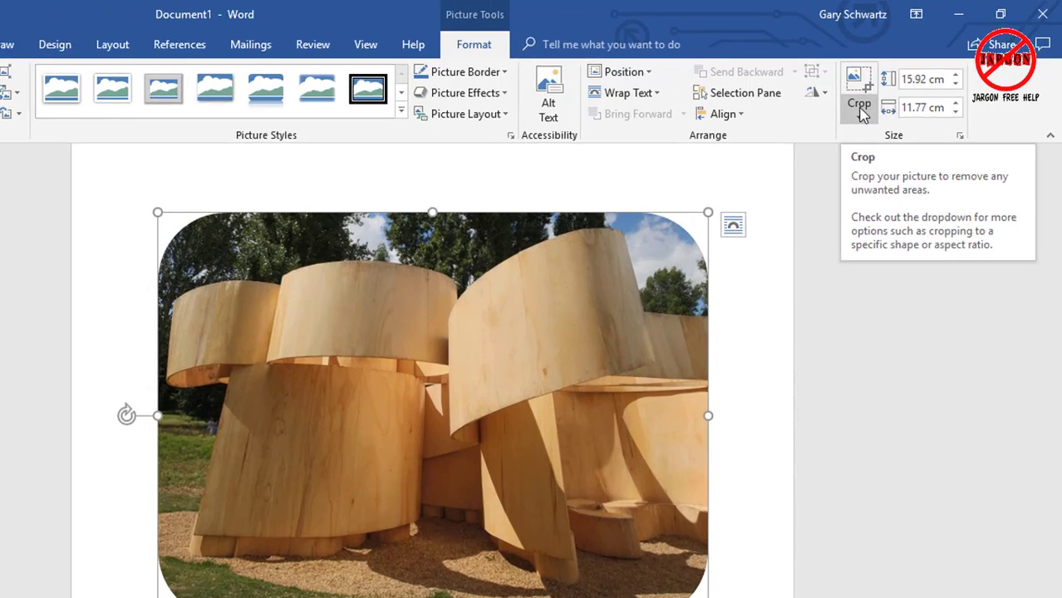
# Aspect-ratio crop the rounded photo, trying 1:1 then settling on 2:3 portrait around the structure, and finish
pyautogui.click(857, 108)
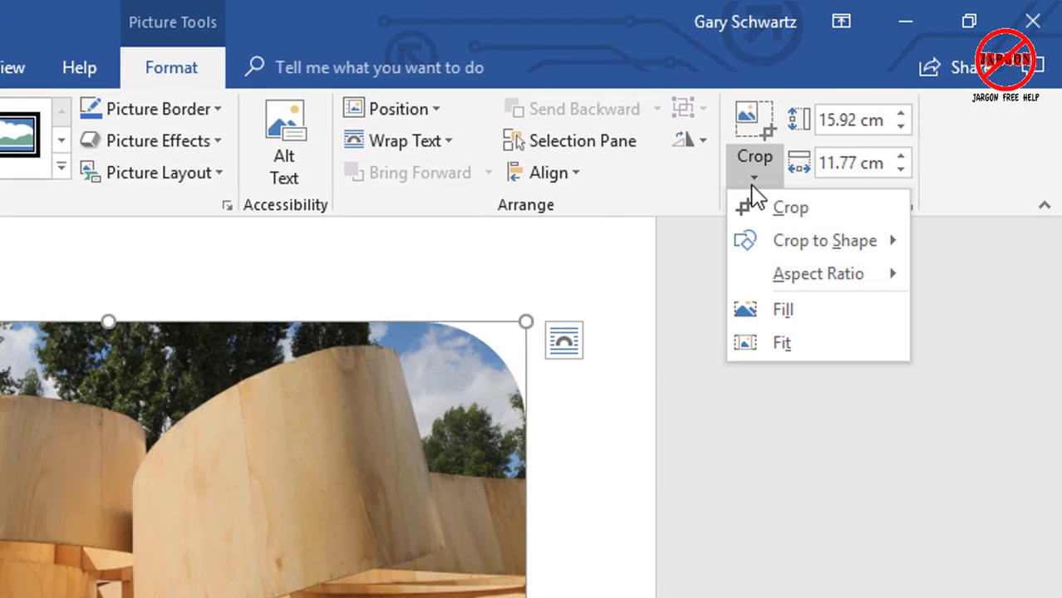
pyautogui.moveTo(818, 272)
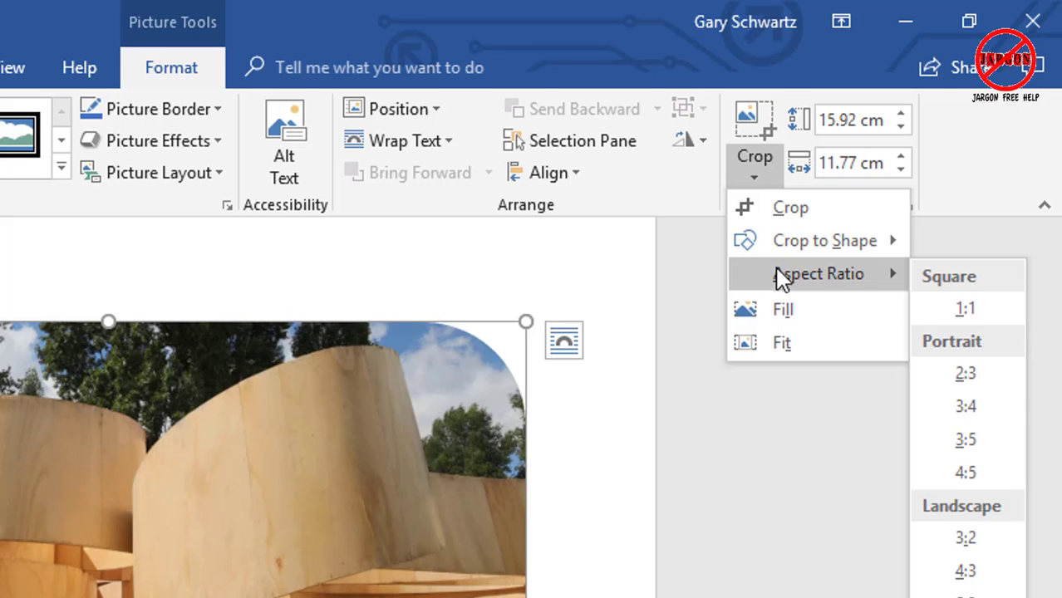
pyautogui.moveTo(964, 310)
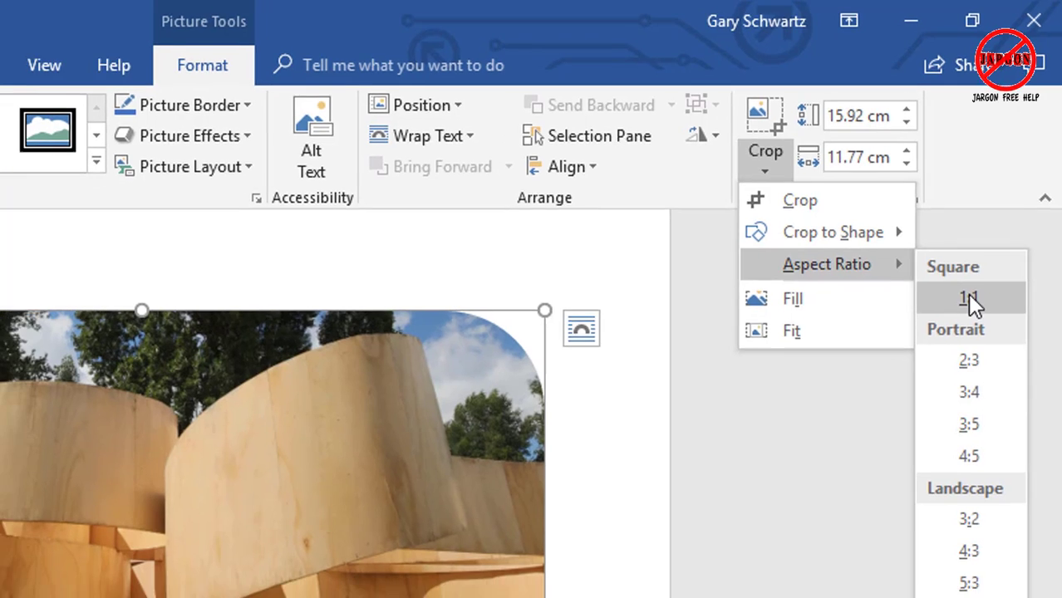
pyautogui.click(957, 300)
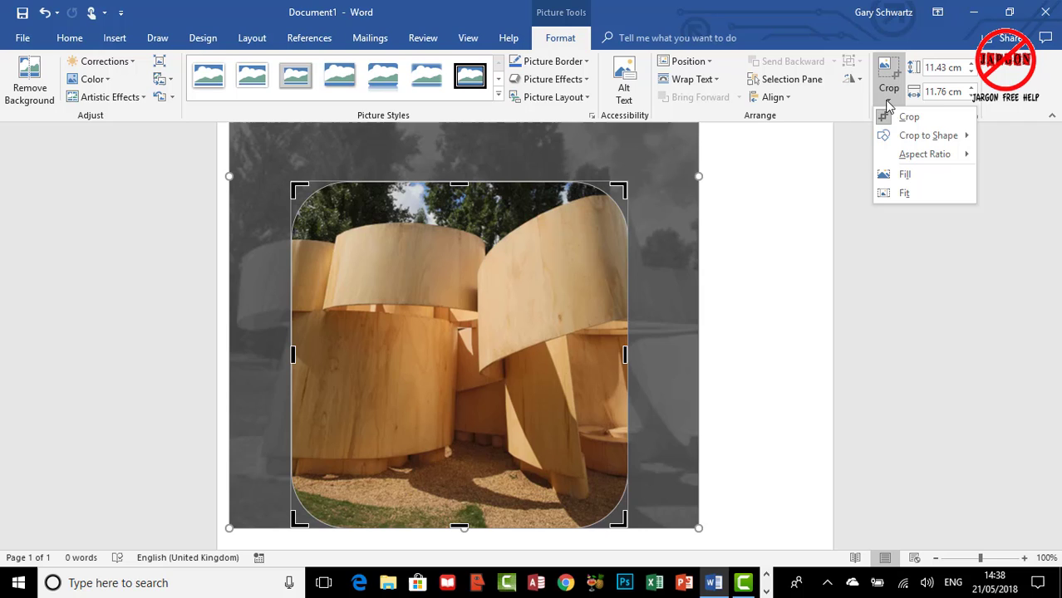
pyautogui.moveTo(924, 153)
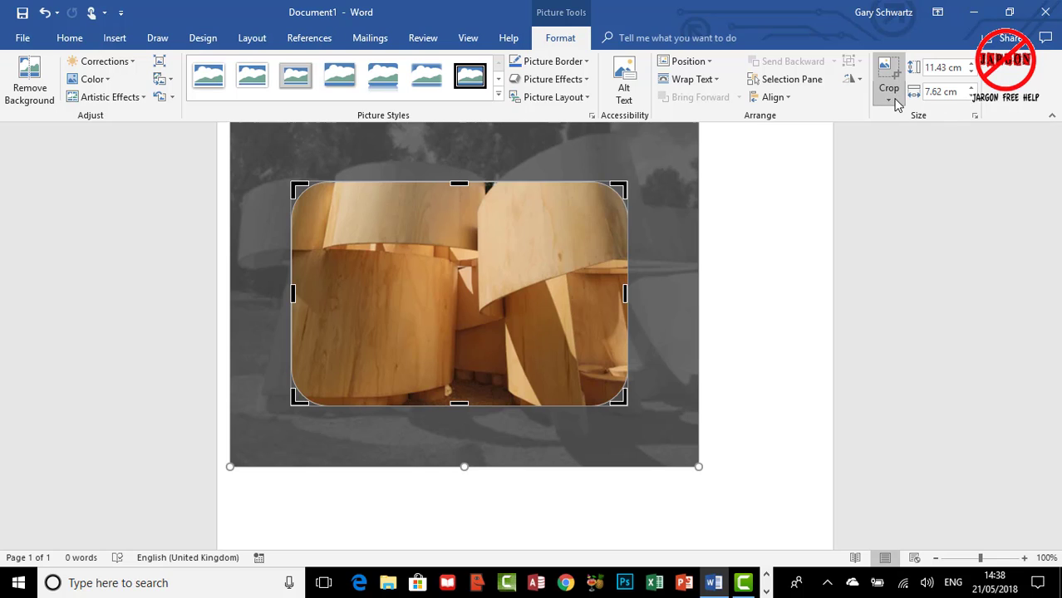
pyautogui.click(891, 99)
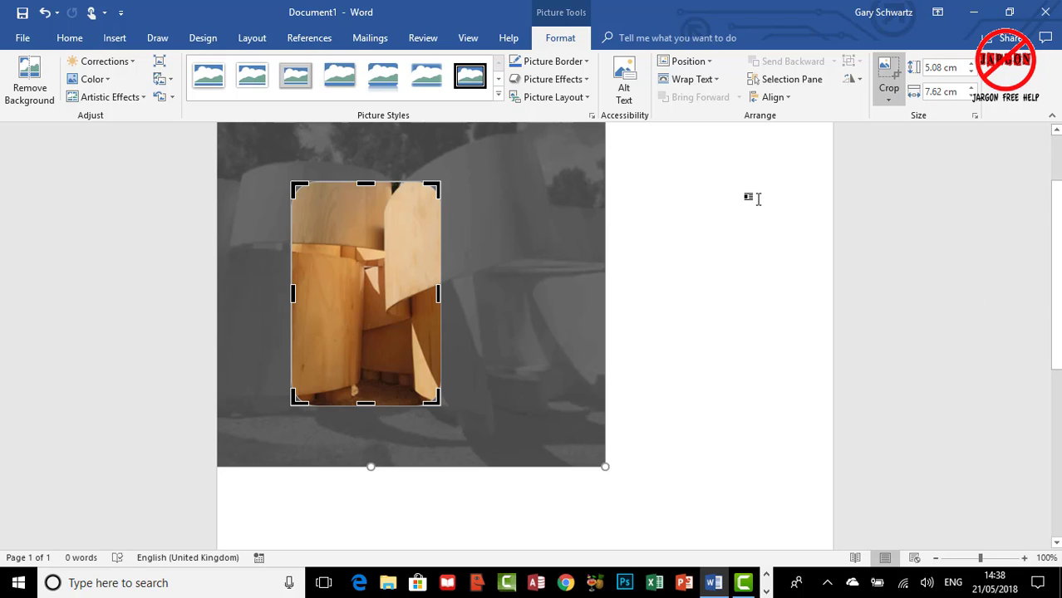
pyautogui.moveTo(442, 200)
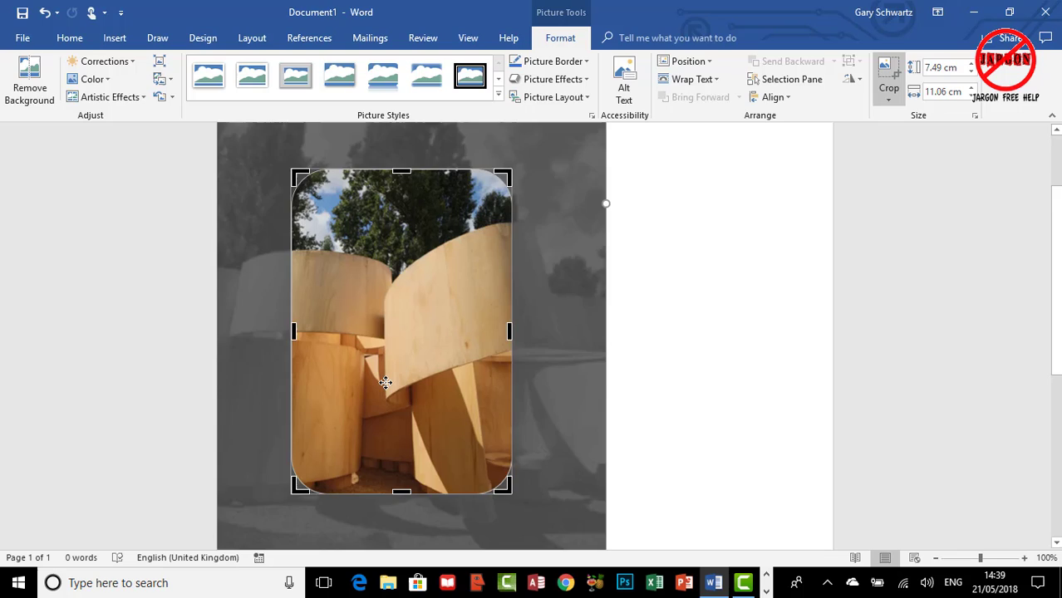
pyautogui.click(573, 531)
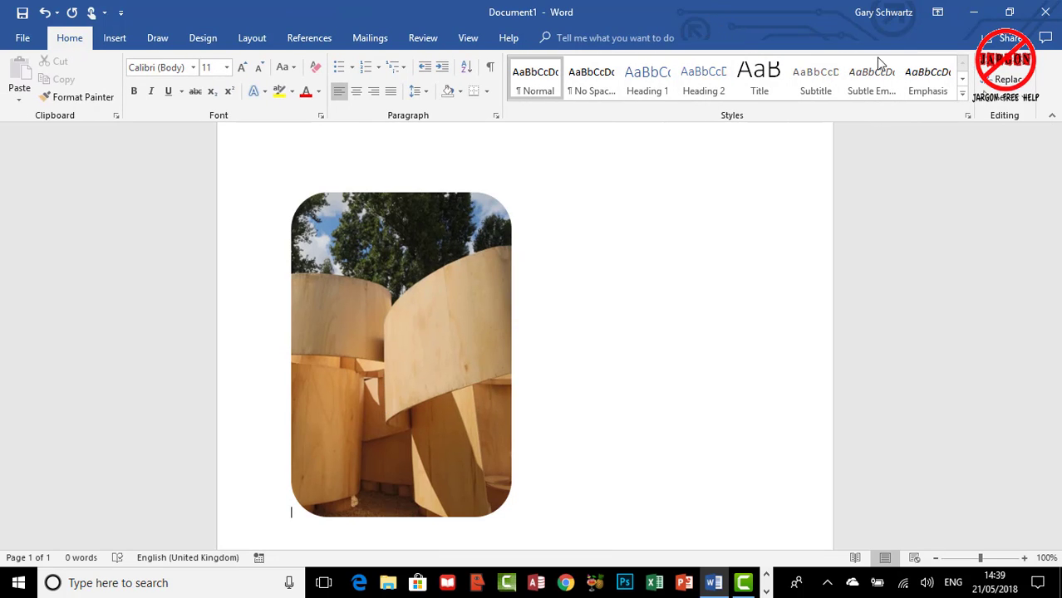
# Apply the Fit crop option so the whole scene, sky to ground, sits inside the tall rounded frame
pyautogui.click(401, 352)
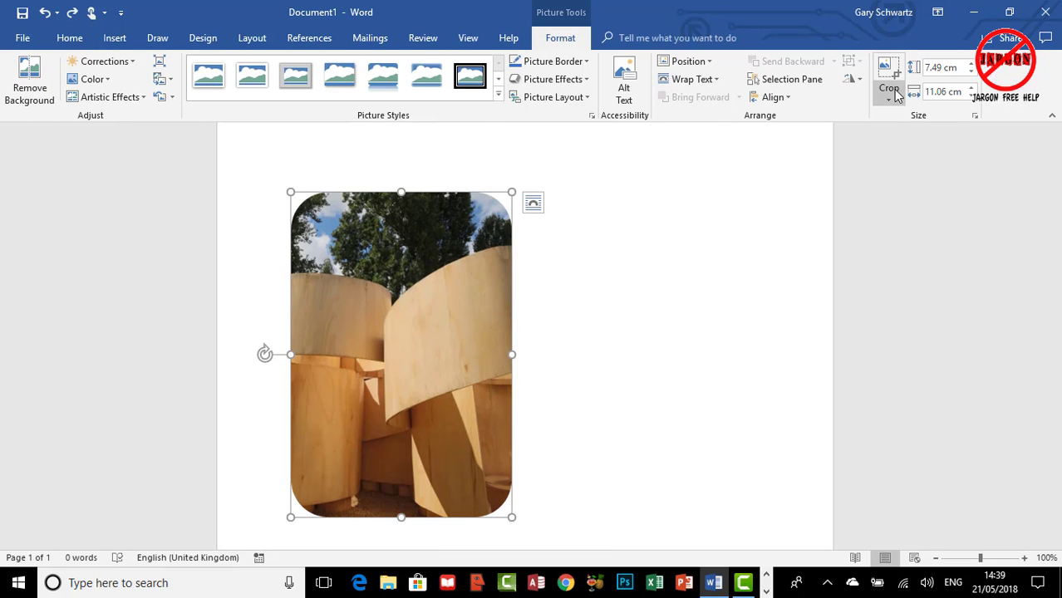
pyautogui.moveTo(894, 92)
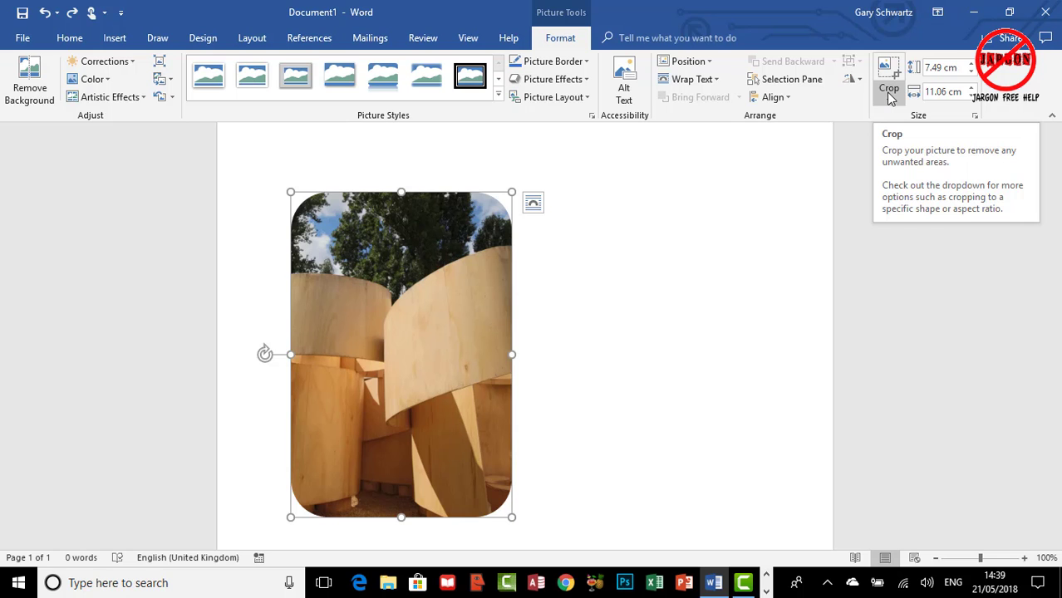
pyautogui.click(889, 96)
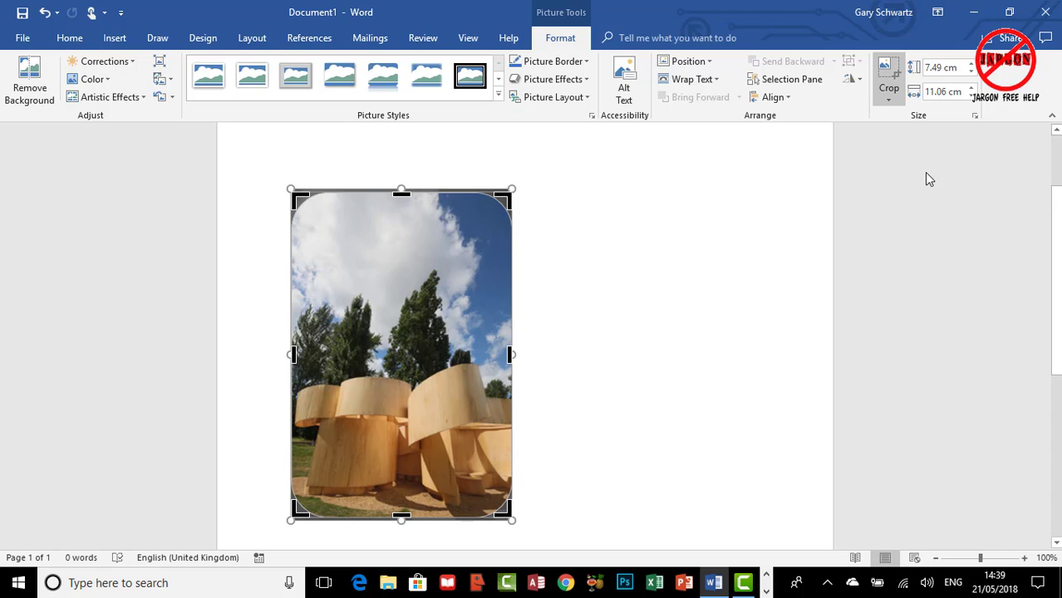
pyautogui.moveTo(928, 171)
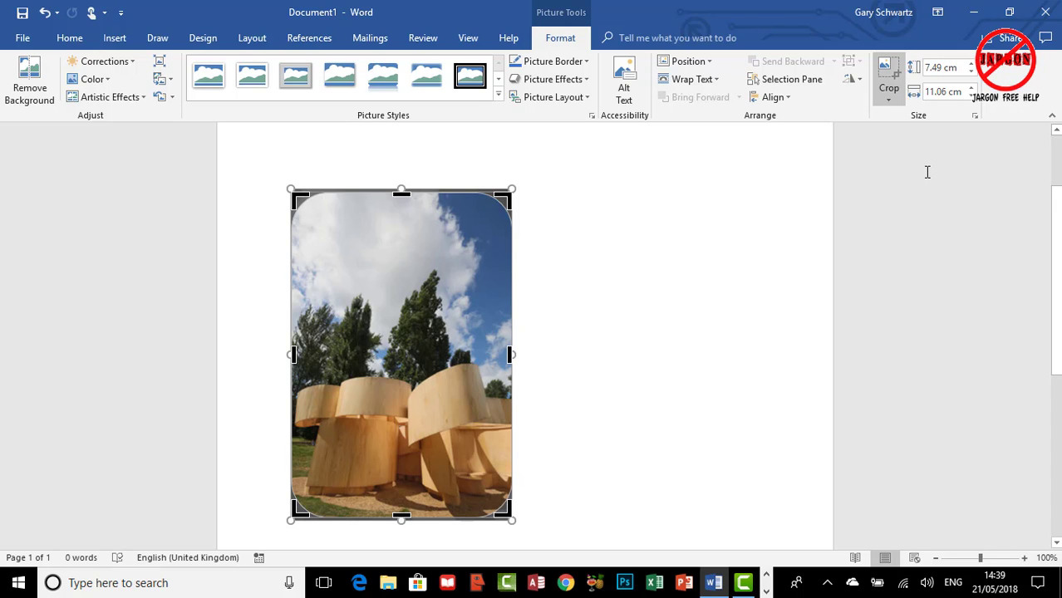
pyautogui.click(887, 86)
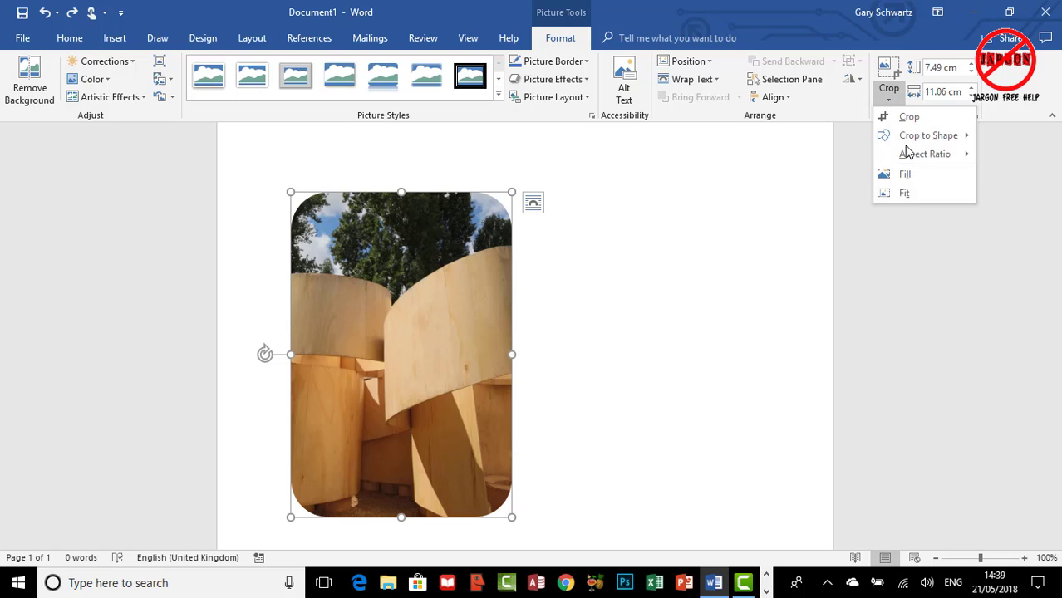
pyautogui.moveTo(904, 193)
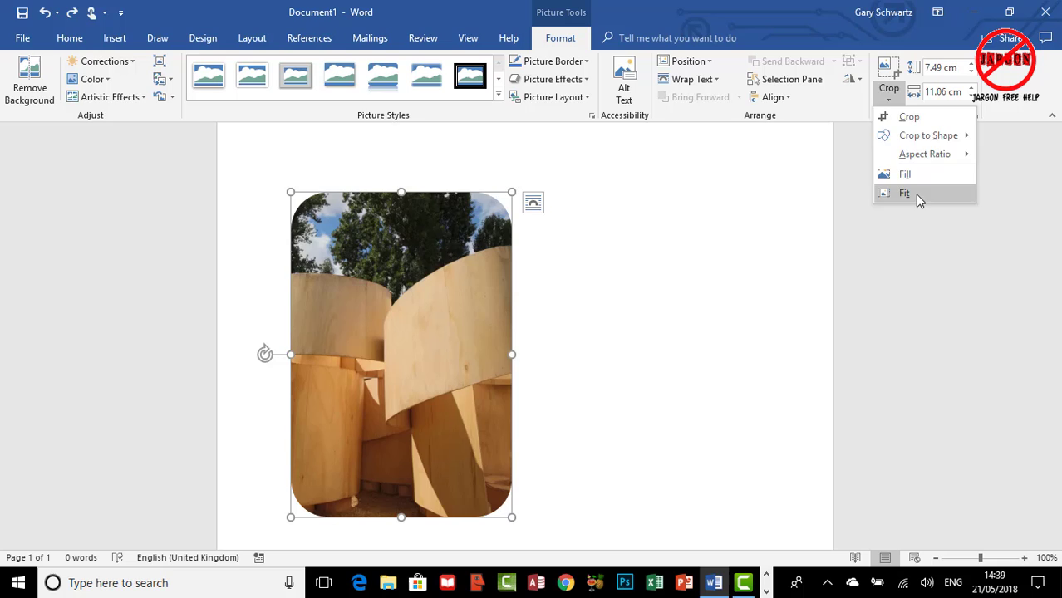
pyautogui.click(904, 193)
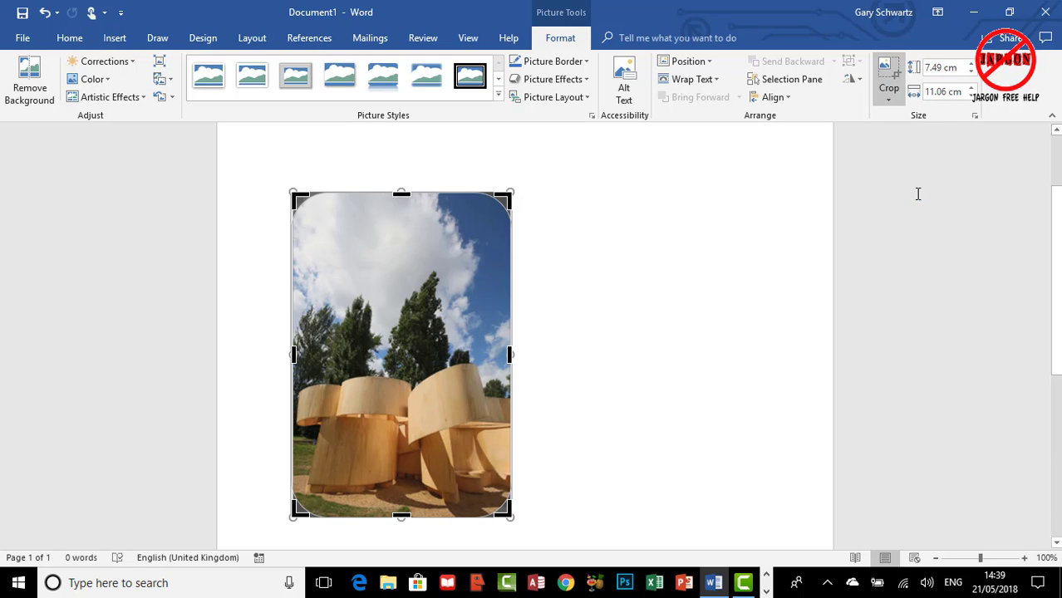
pyautogui.moveTo(891, 101)
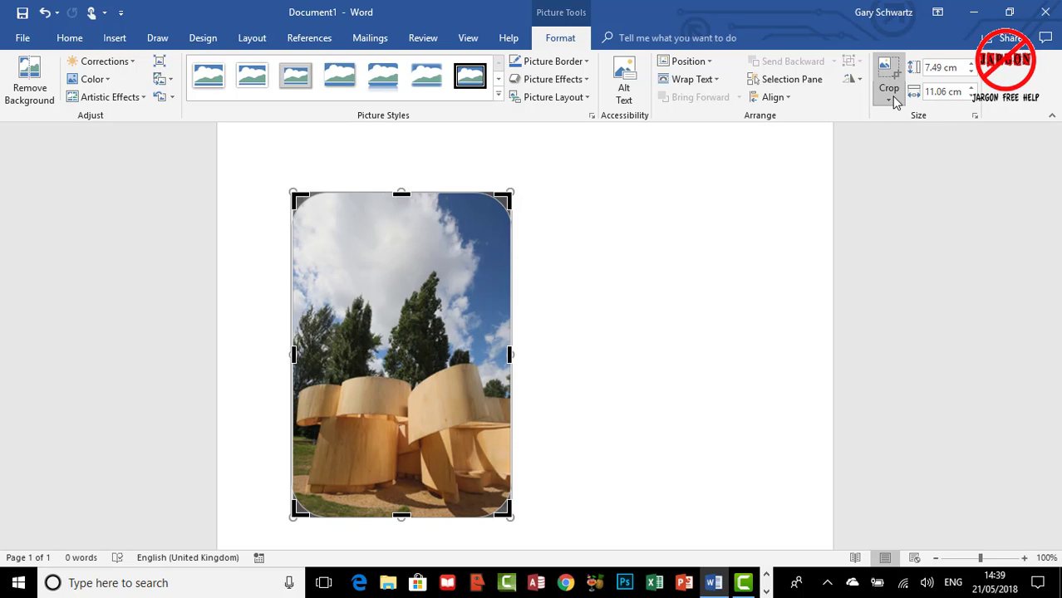
pyautogui.moveTo(894, 83)
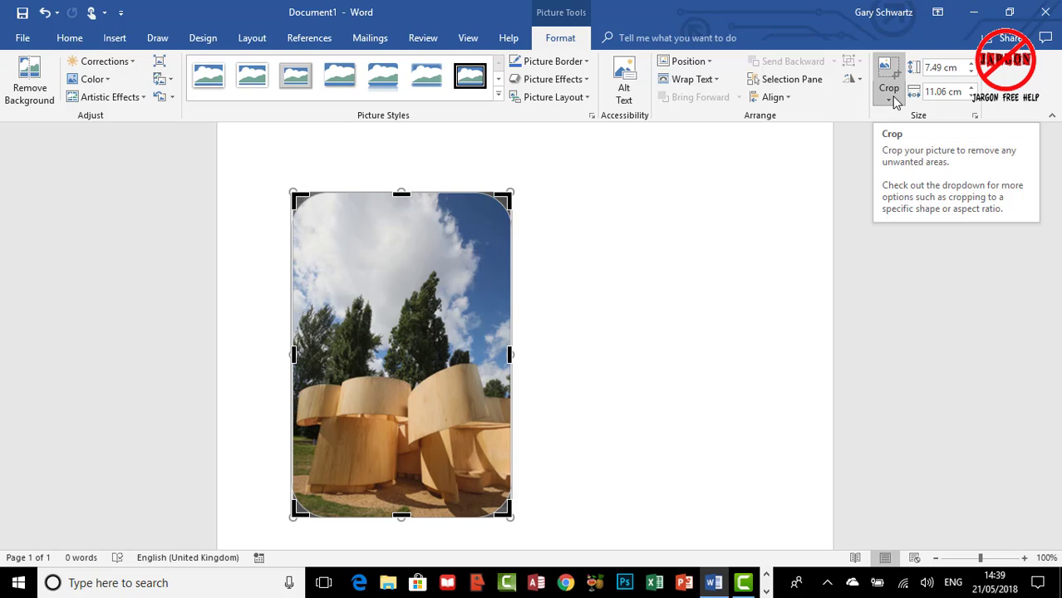
pyautogui.click(891, 98)
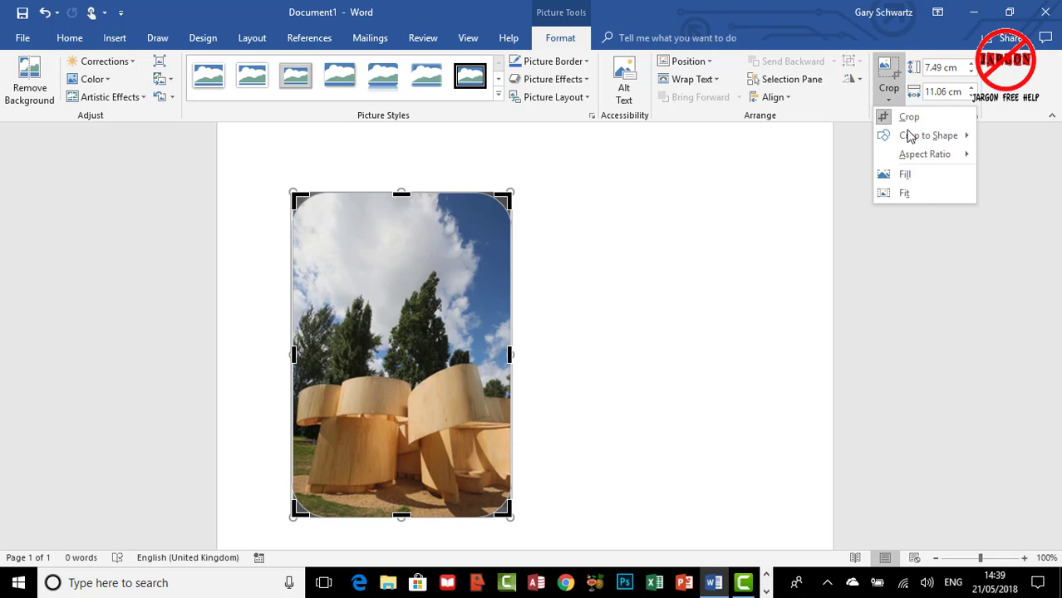